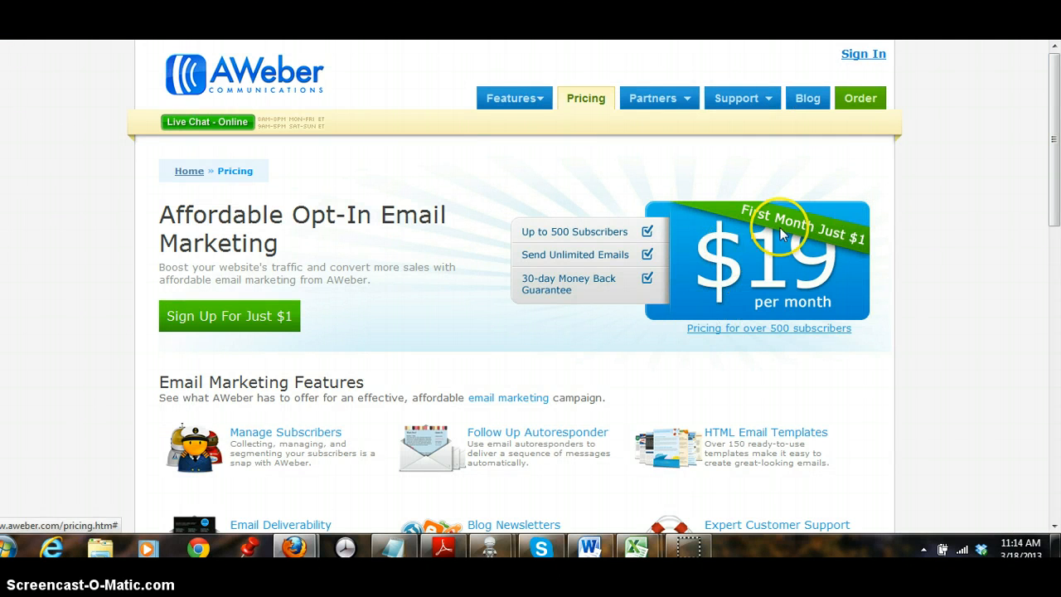
{"action": "mouse_move", "coordinate": [887, 262]}
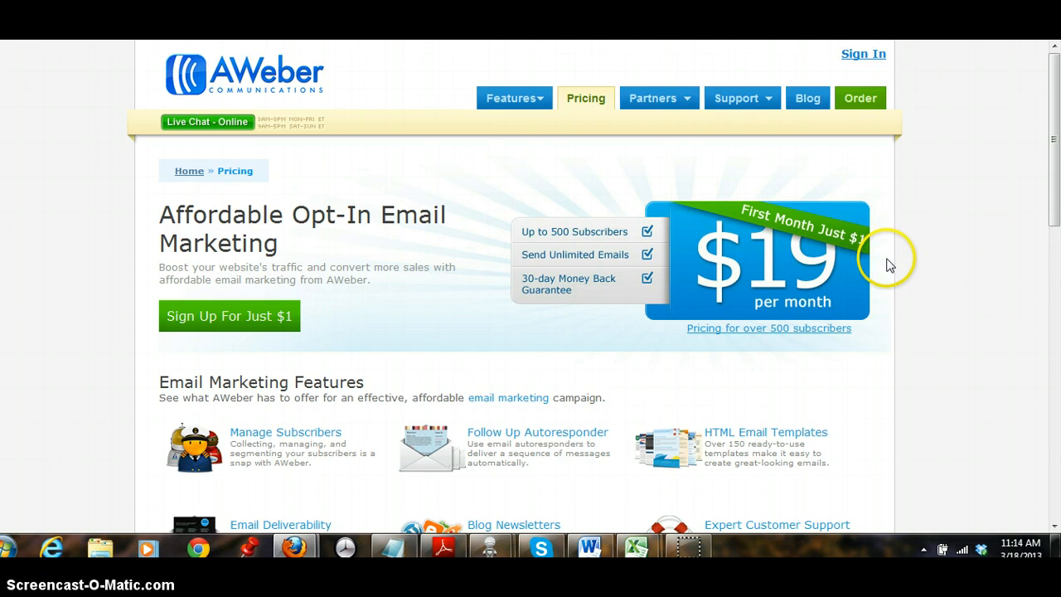
{"action": "mouse_move", "coordinate": [804, 279]}
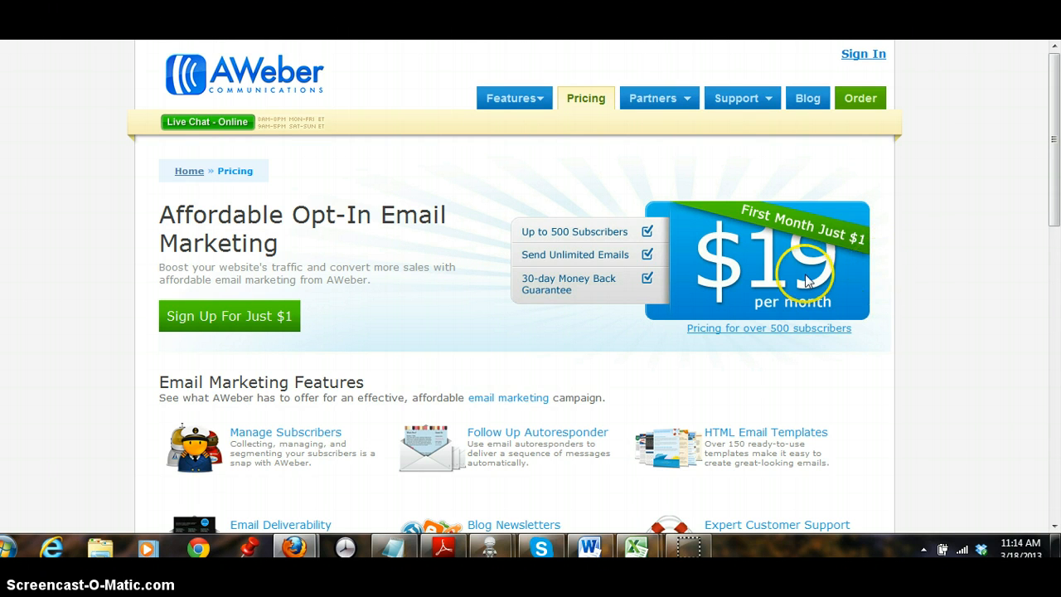
{"action": "mouse_move", "coordinate": [889, 335]}
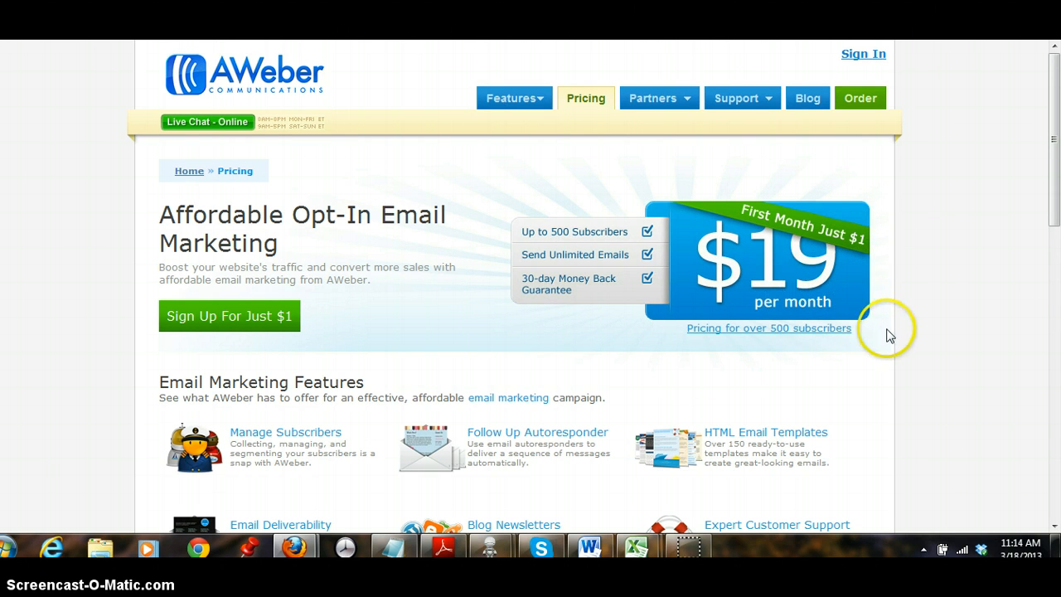
{"action": "mouse_move", "coordinate": [912, 323]}
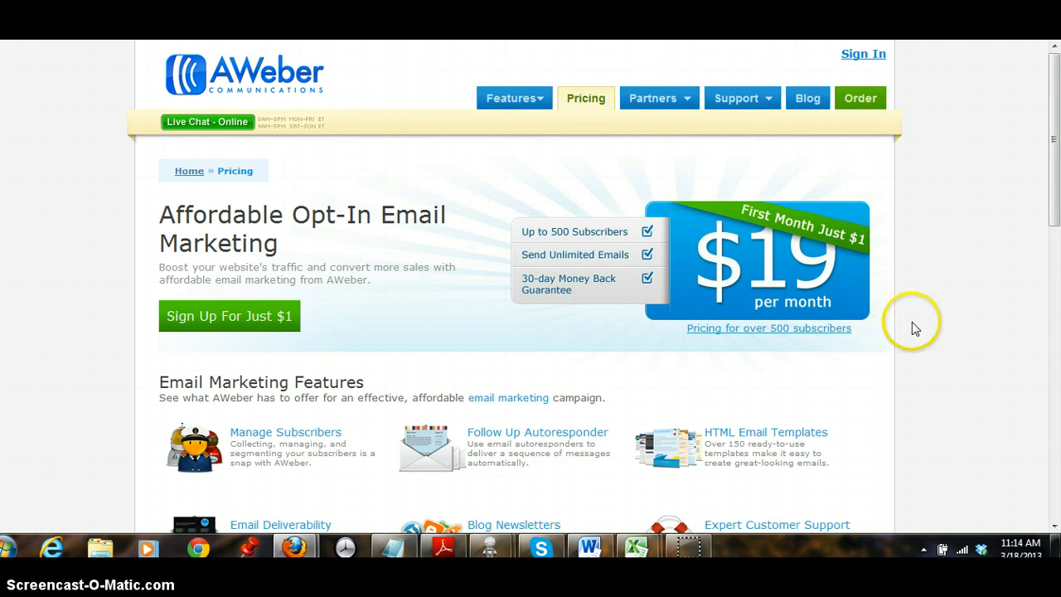
{"action": "mouse_move", "coordinate": [591, 235]}
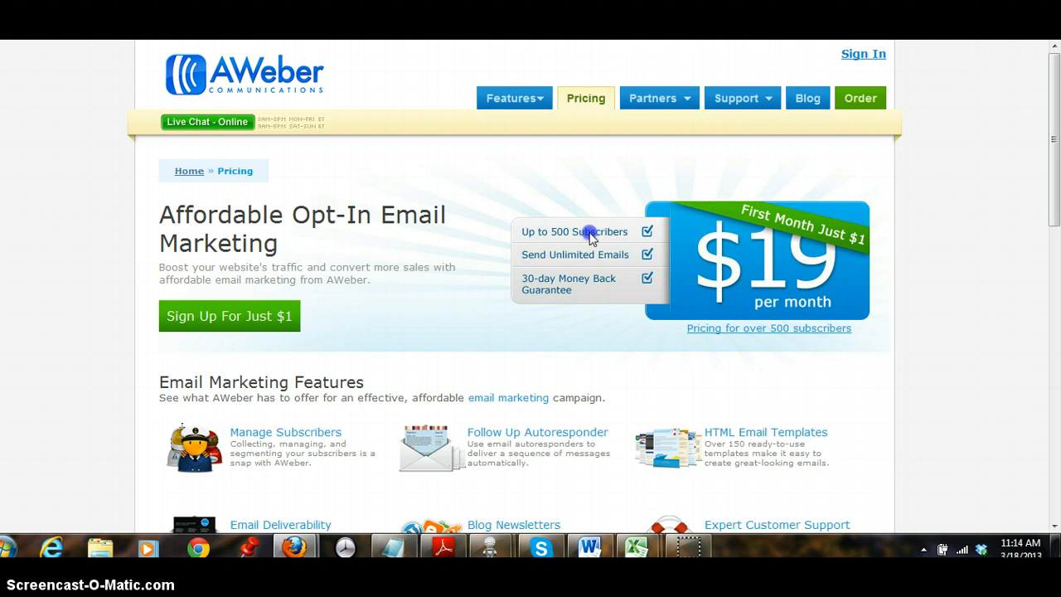
{"action": "mouse_move", "coordinate": [927, 230]}
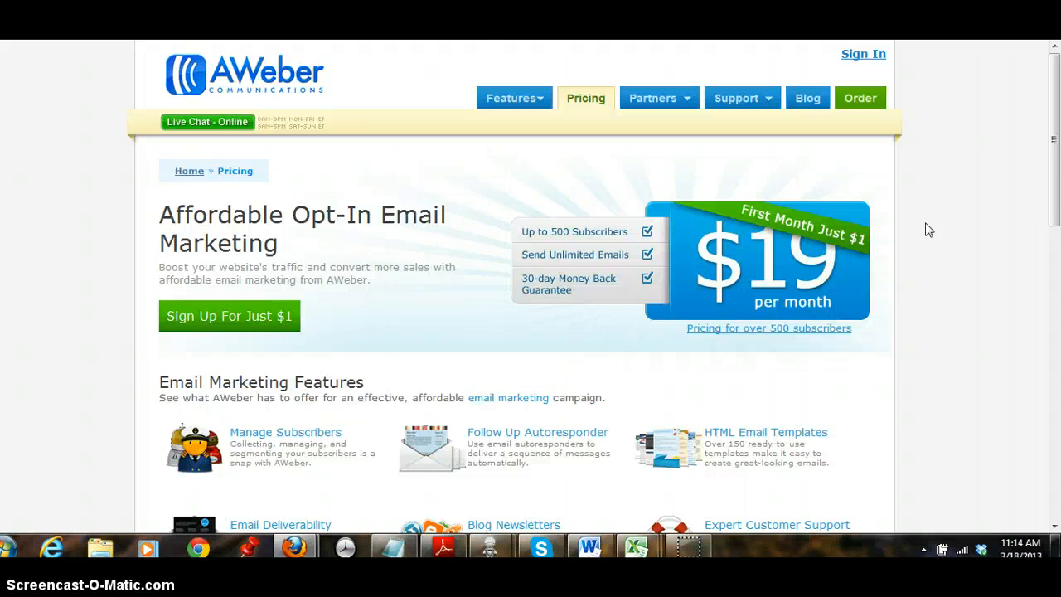
{"action": "mouse_move", "coordinate": [590, 230]}
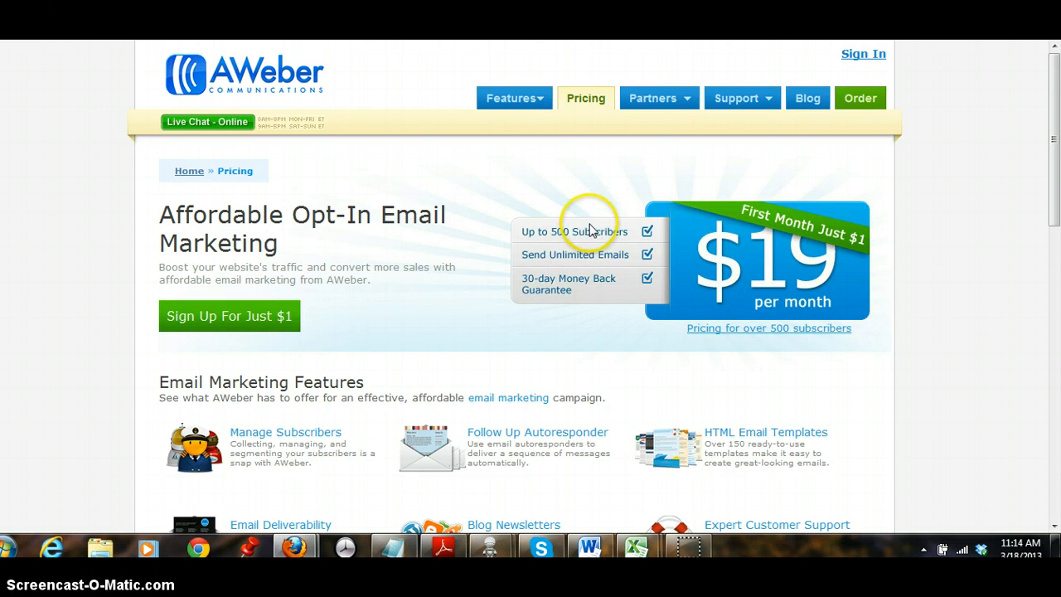
{"action": "mouse_move", "coordinate": [610, 412]}
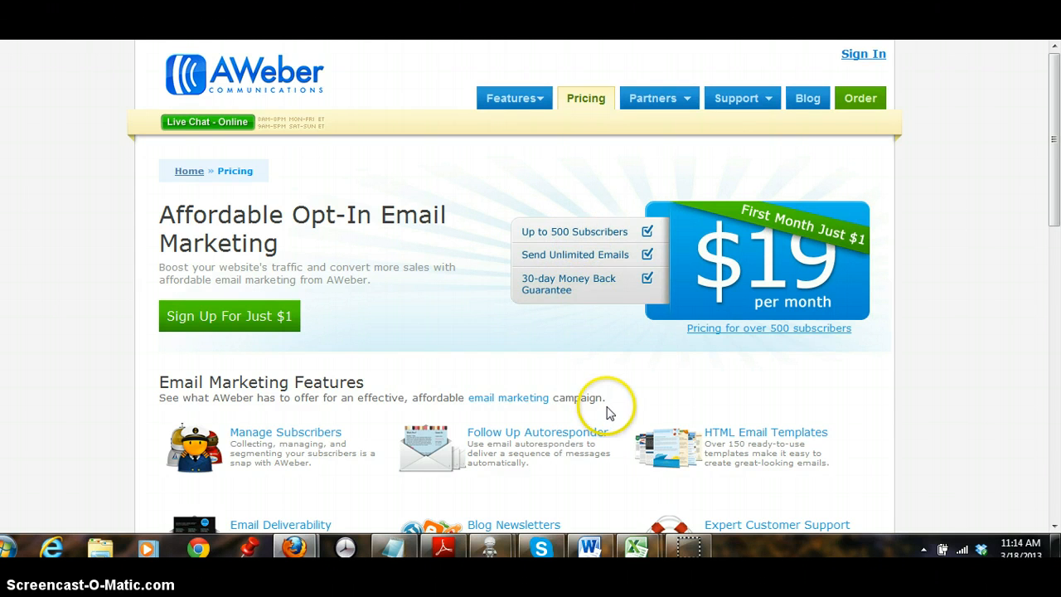
Review the AWeber monthly cost tiers in Notepad, then switch to the PureLeverage dashboard.
{"action": "left_click", "coordinate": [395, 549]}
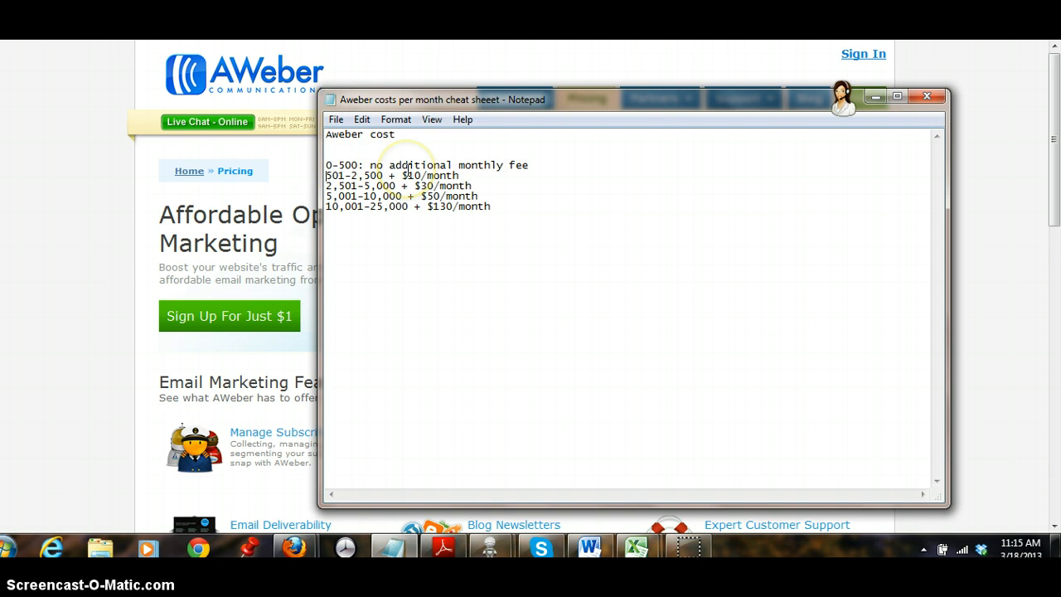
{"action": "mouse_move", "coordinate": [338, 165]}
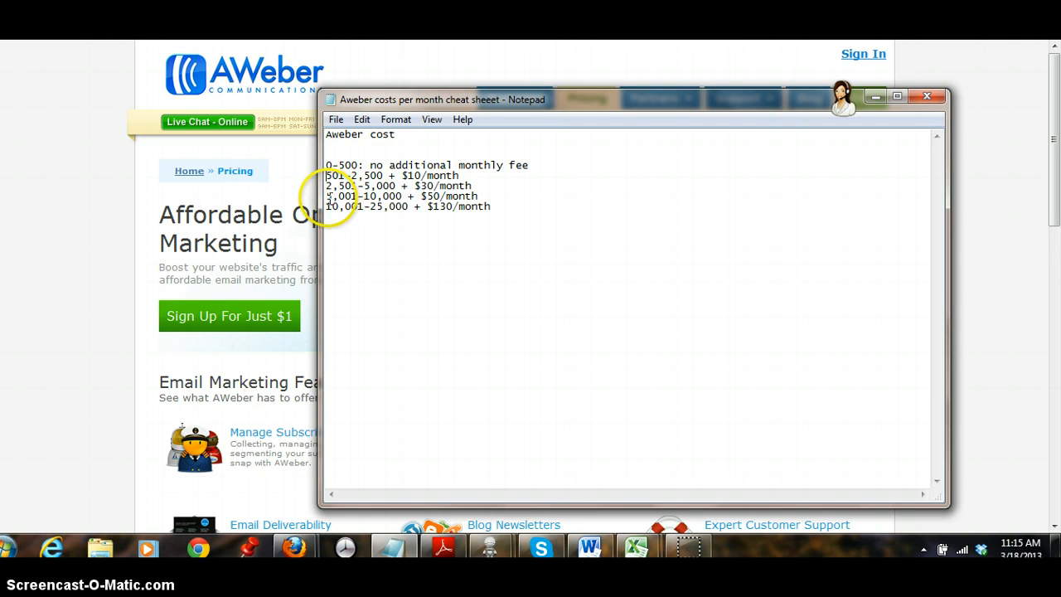
{"action": "mouse_move", "coordinate": [871, 148]}
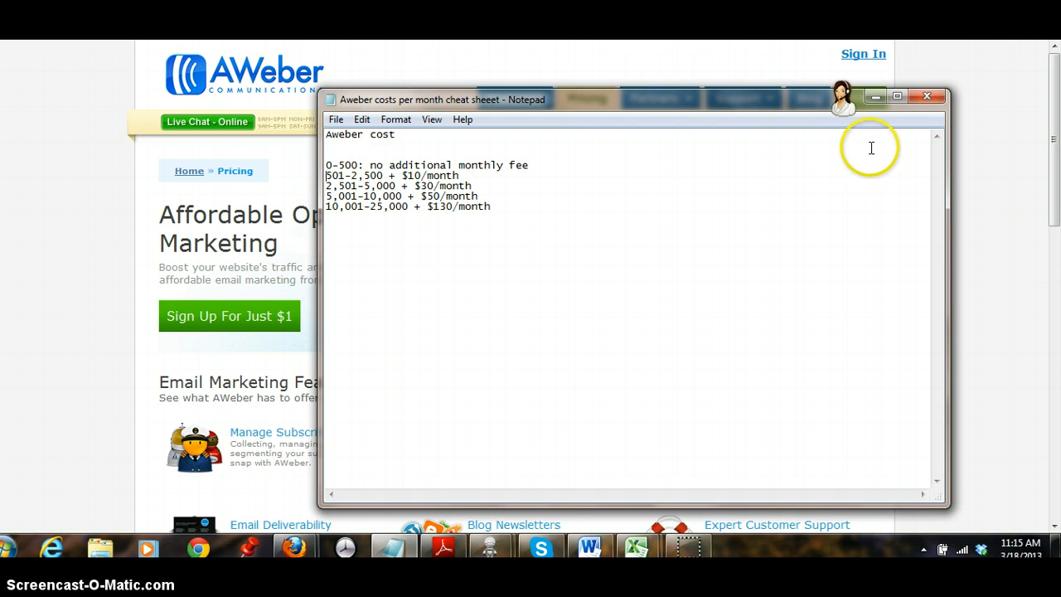
{"action": "mouse_move", "coordinate": [883, 149]}
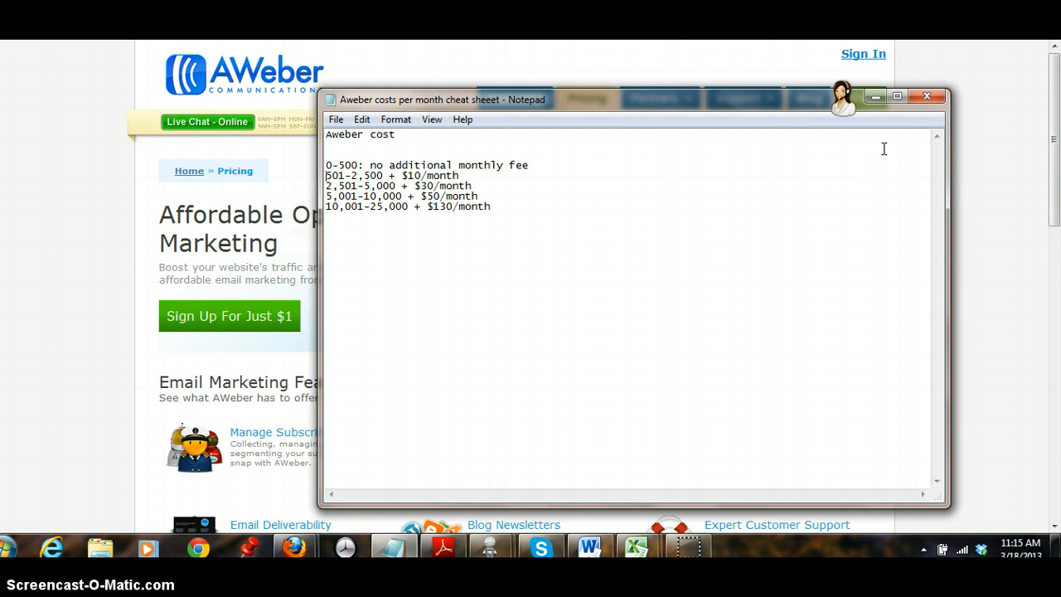
{"action": "mouse_move", "coordinate": [524, 182]}
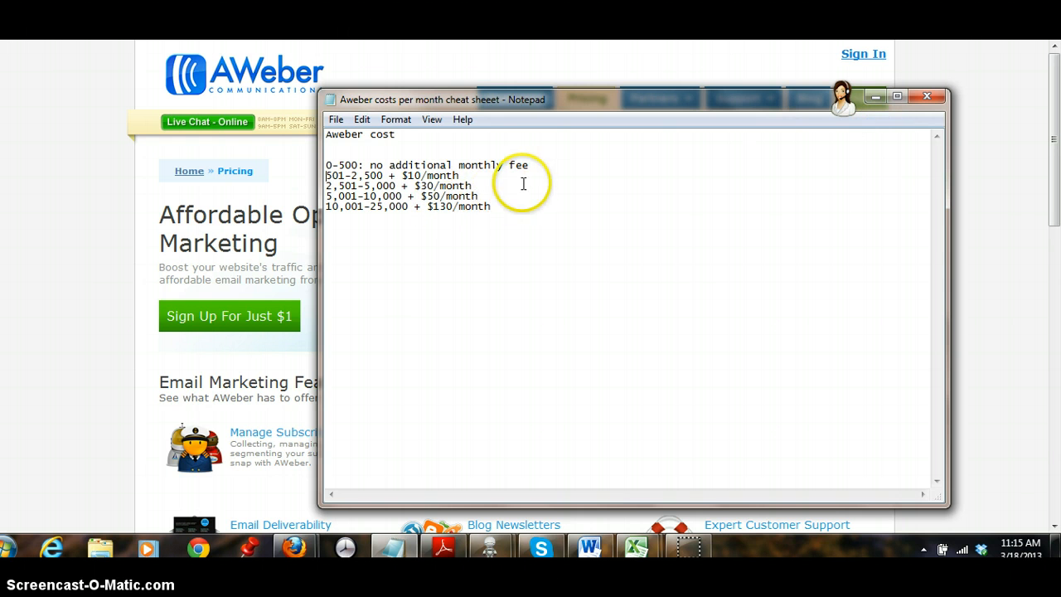
{"action": "double_click", "coordinate": [451, 195]}
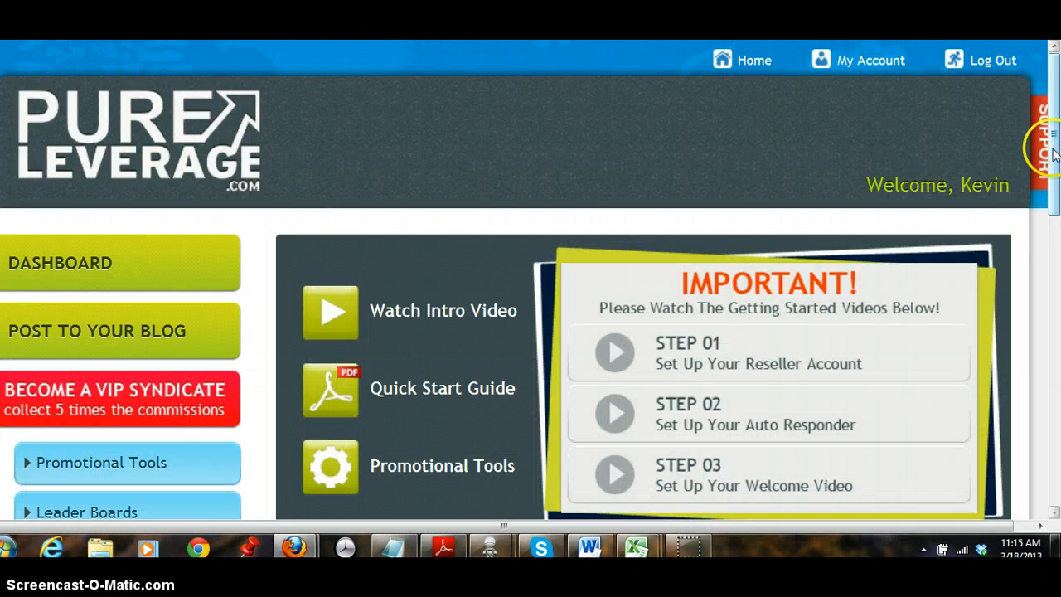
Expand the Level 1 Marketing suite! sidebar menu to list its tools, including Lead Capture System.
{"action": "scroll", "scroll_direction": "down", "scroll_amount": 3}
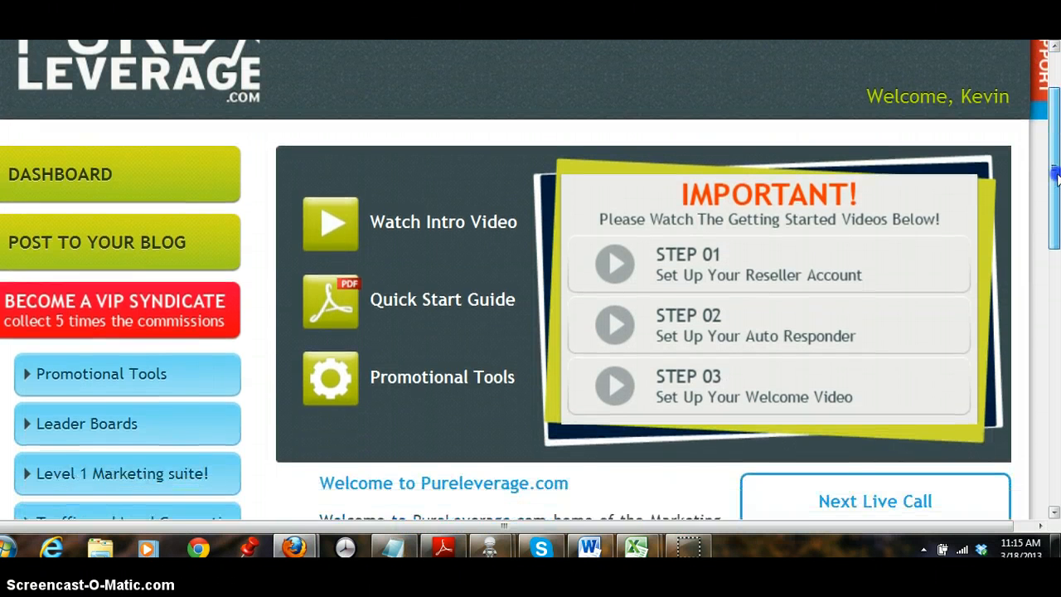
{"action": "scroll", "scroll_direction": "down", "scroll_amount": 3}
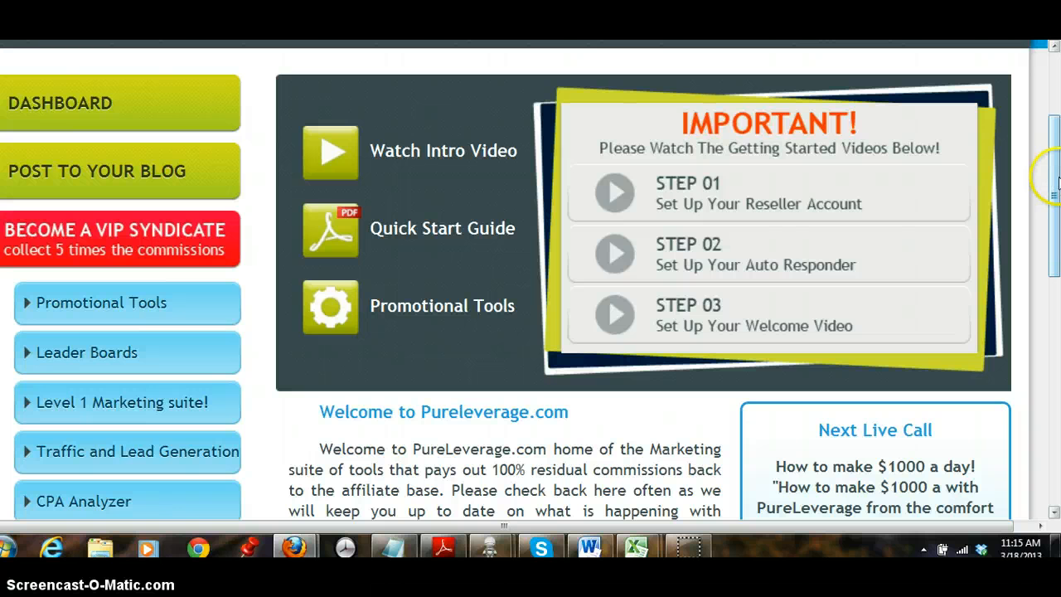
{"action": "scroll", "scroll_direction": "down", "scroll_amount": 3}
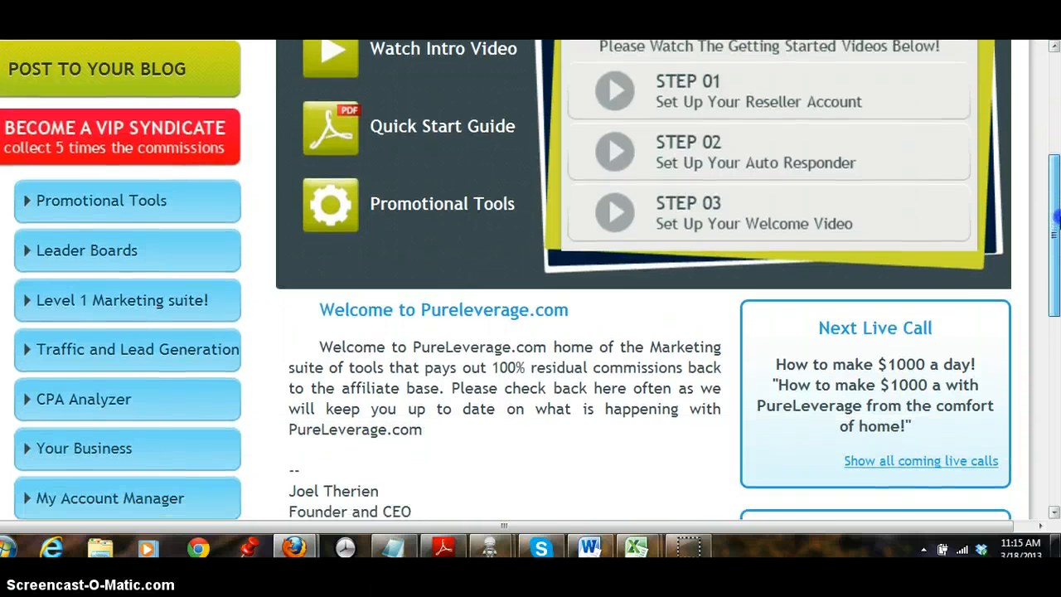
{"action": "scroll", "scroll_direction": "down", "scroll_amount": 3}
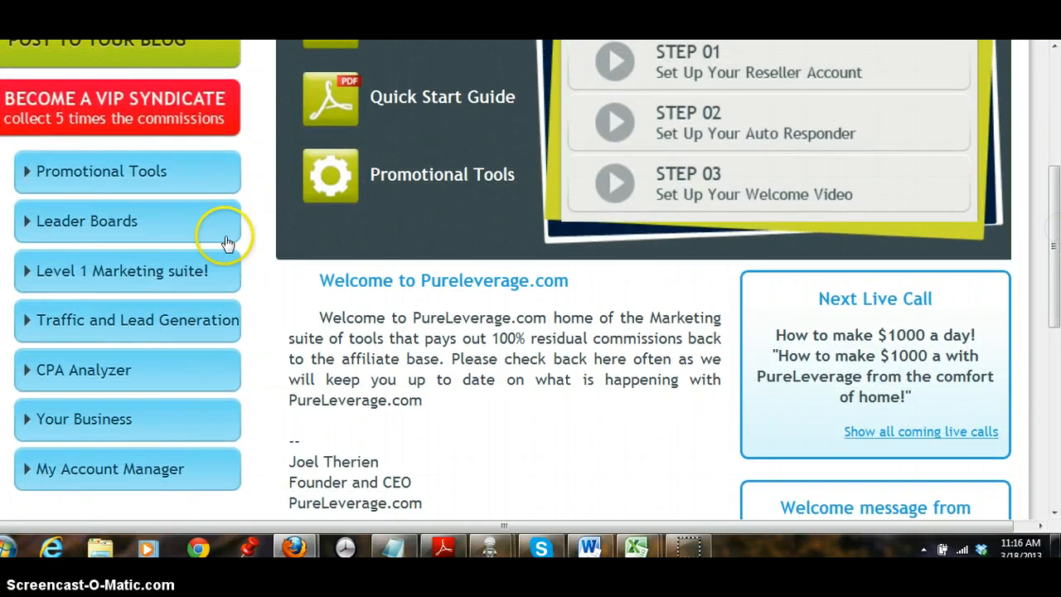
{"action": "left_click", "coordinate": [123, 271]}
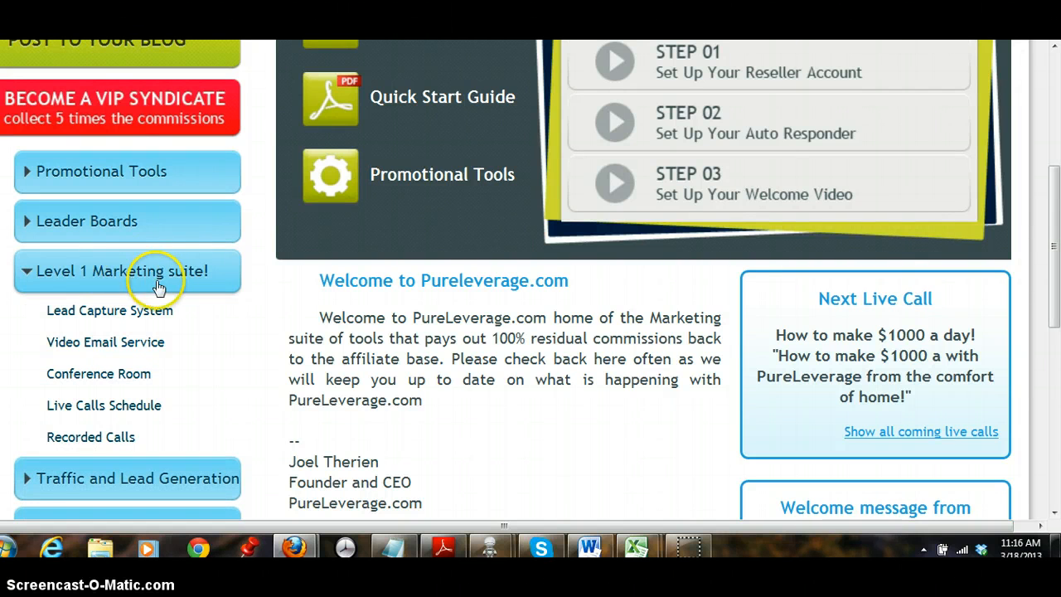
{"action": "mouse_move", "coordinate": [190, 275]}
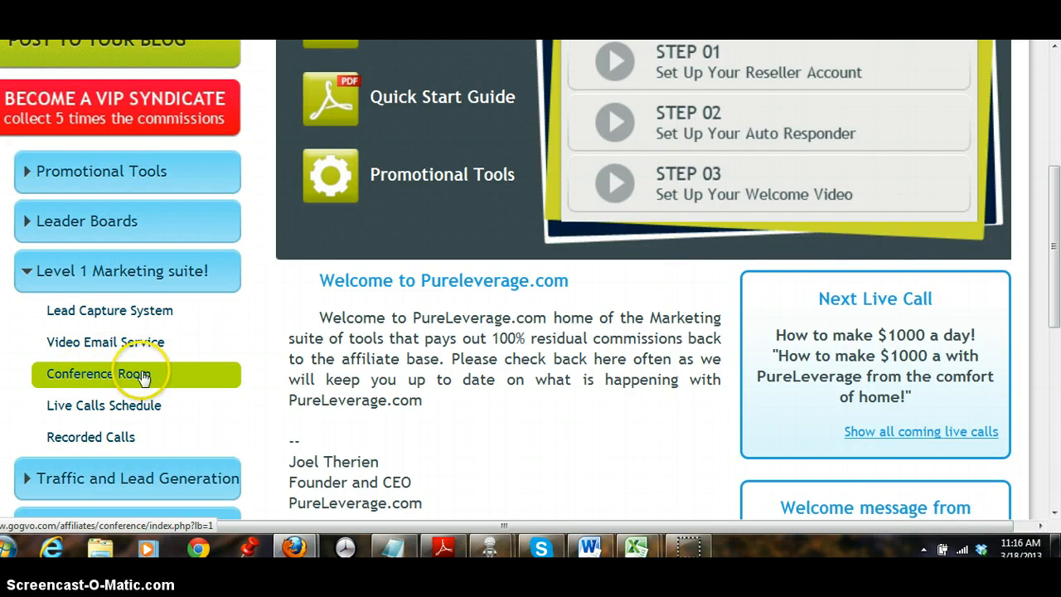
{"action": "mouse_move", "coordinate": [174, 378]}
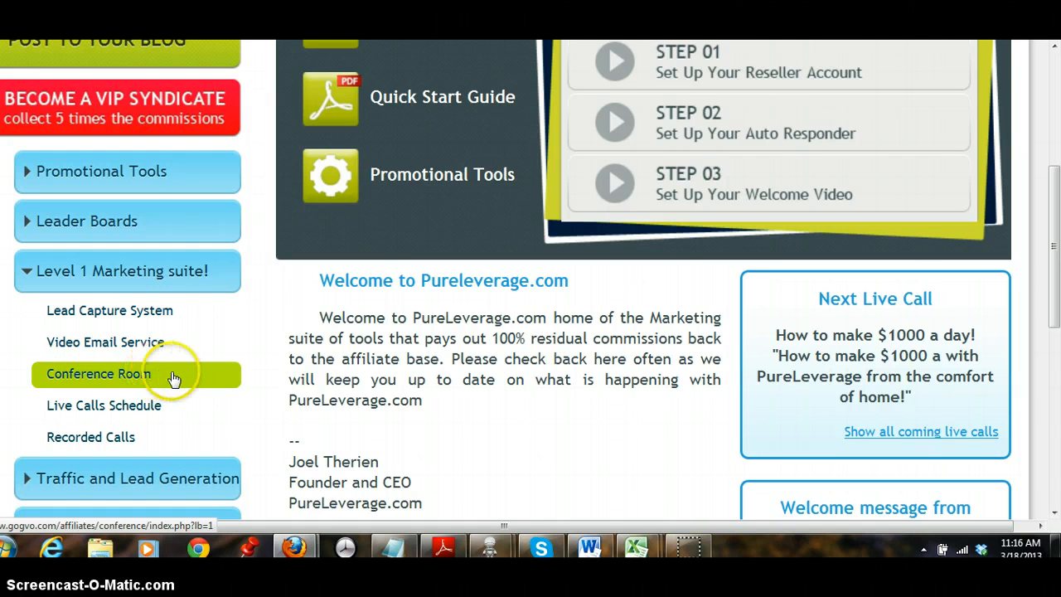
{"action": "mouse_move", "coordinate": [174, 380]}
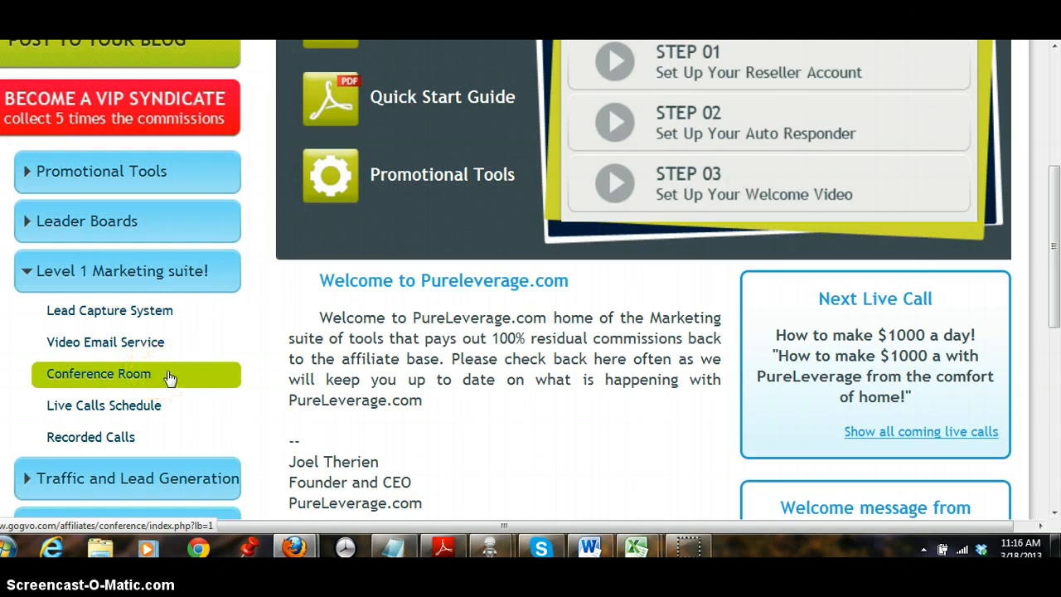
{"action": "mouse_move", "coordinate": [183, 378]}
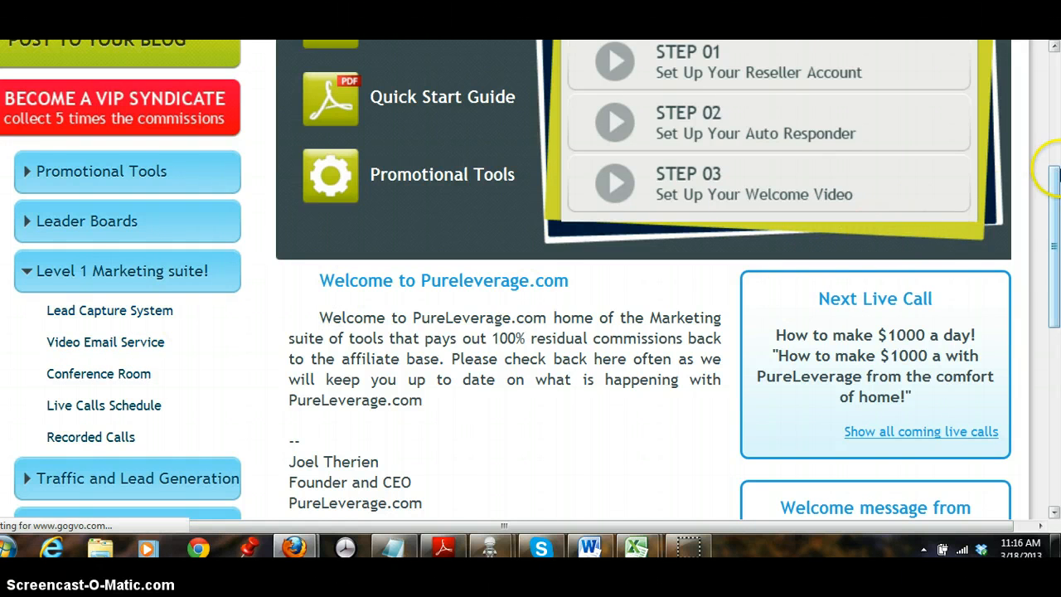
{"action": "left_click", "coordinate": [110, 310]}
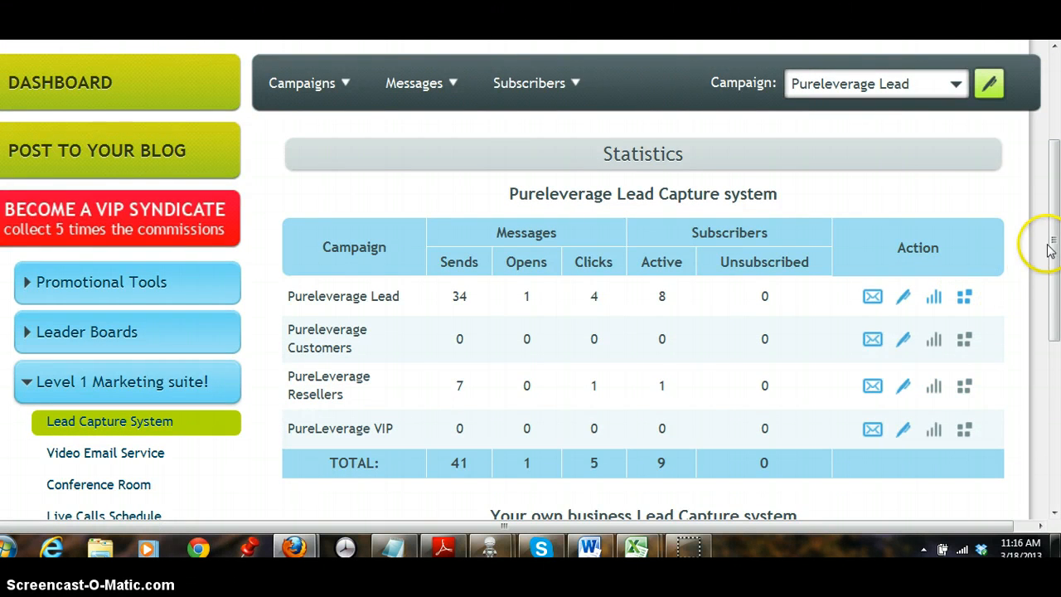
{"action": "scroll", "scroll_direction": "down", "scroll_amount": 3}
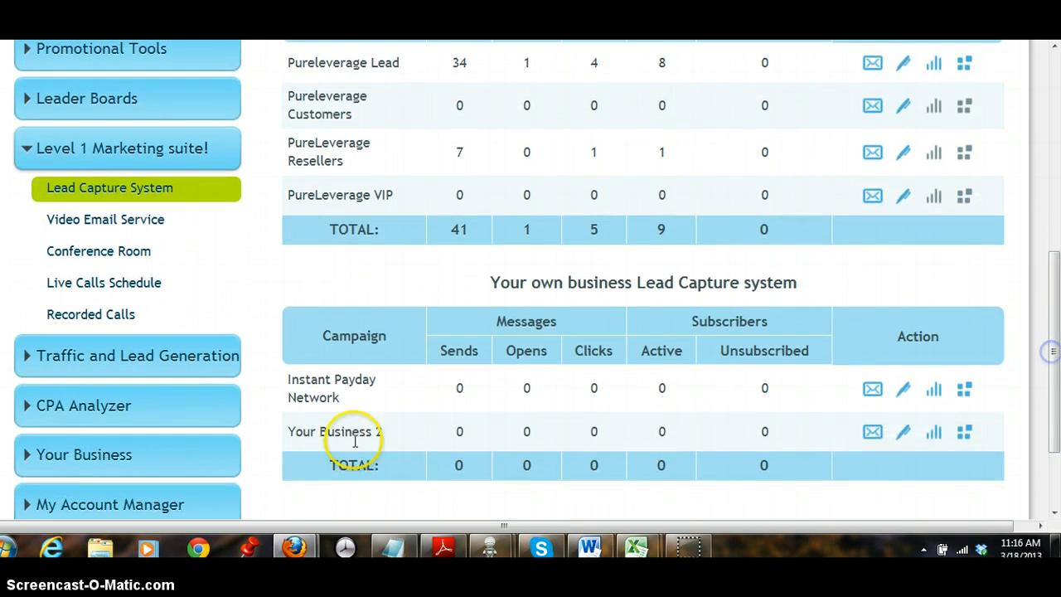
{"action": "mouse_move", "coordinate": [389, 418]}
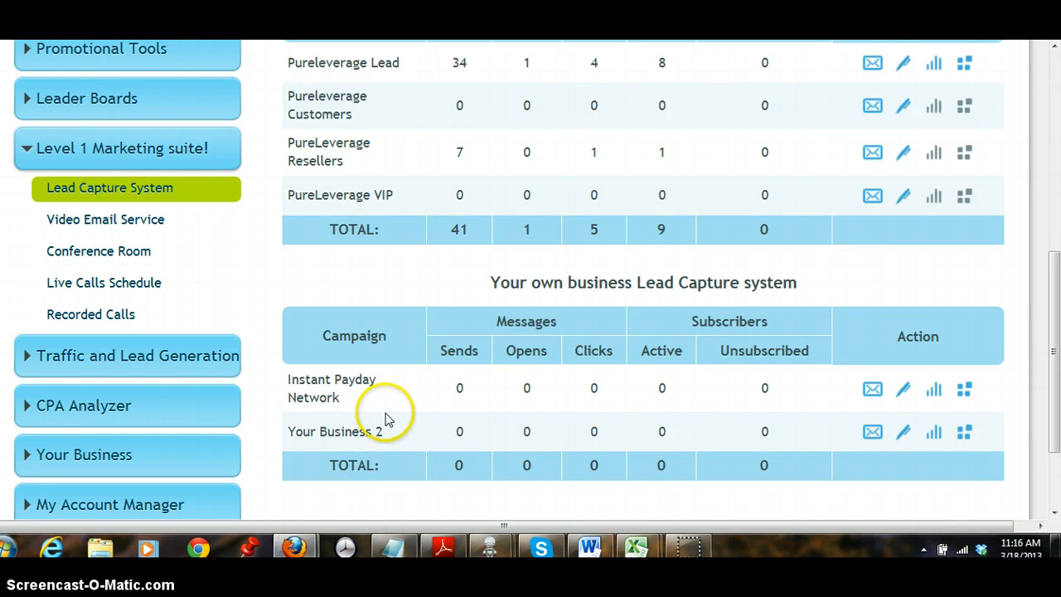
{"action": "mouse_move", "coordinate": [370, 425]}
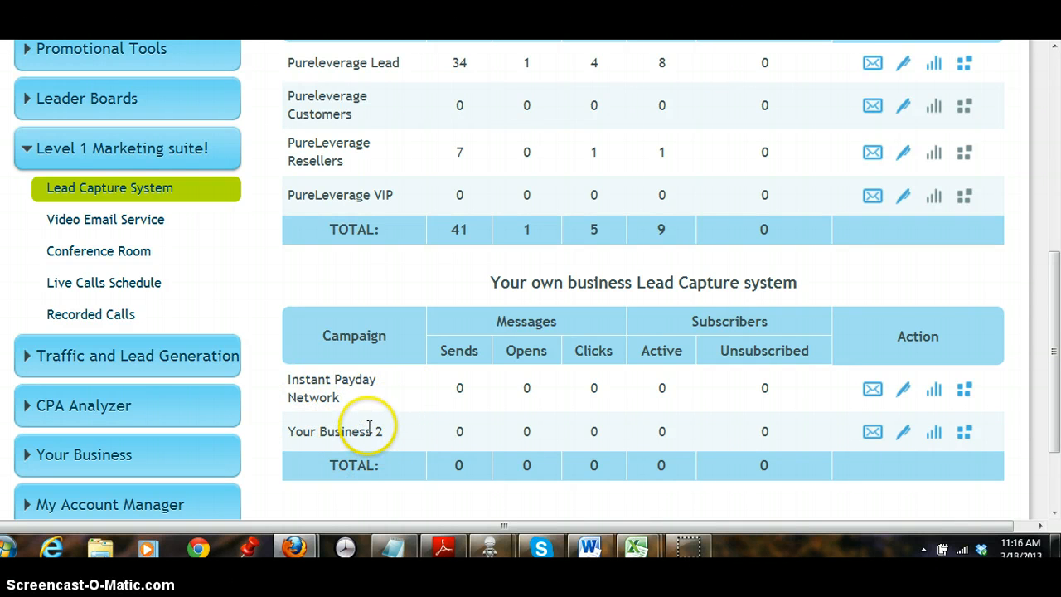
{"action": "scroll", "scroll_direction": "up", "scroll_amount": 3}
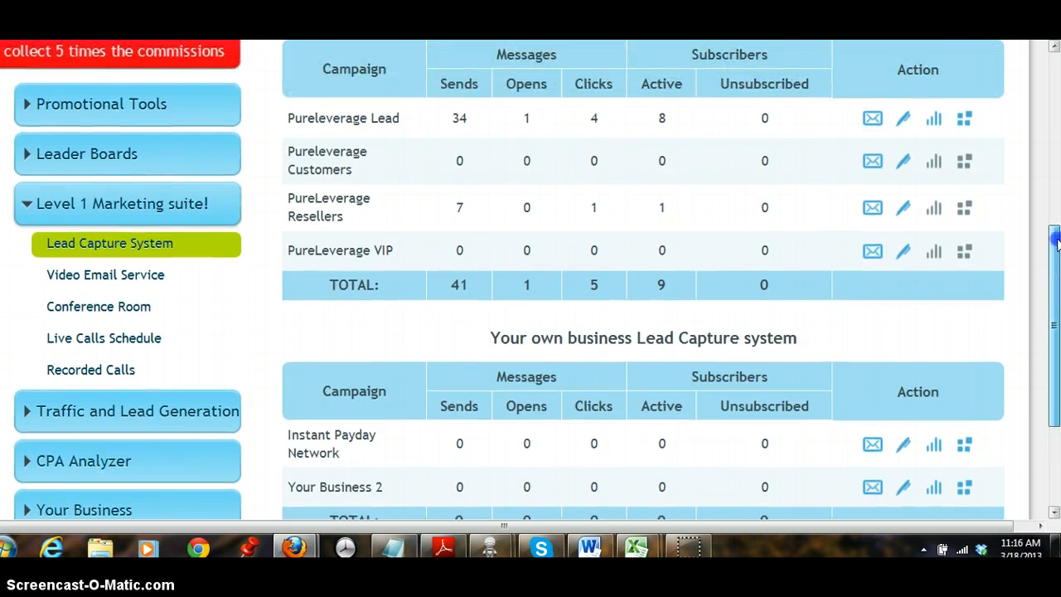
{"action": "scroll", "scroll_direction": "up", "scroll_amount": 3}
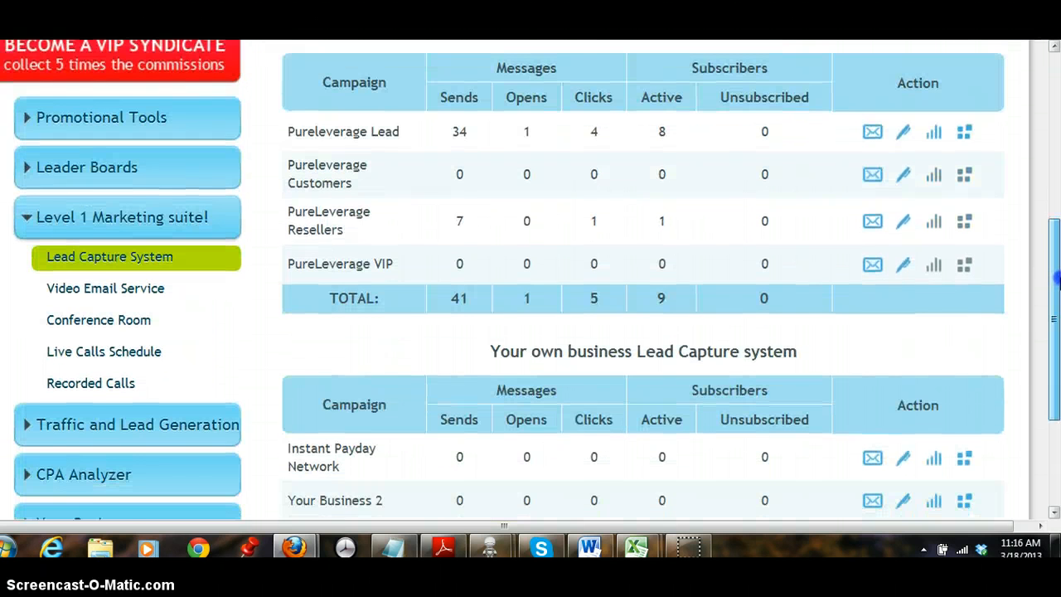
{"action": "scroll", "scroll_direction": "down", "scroll_amount": 3}
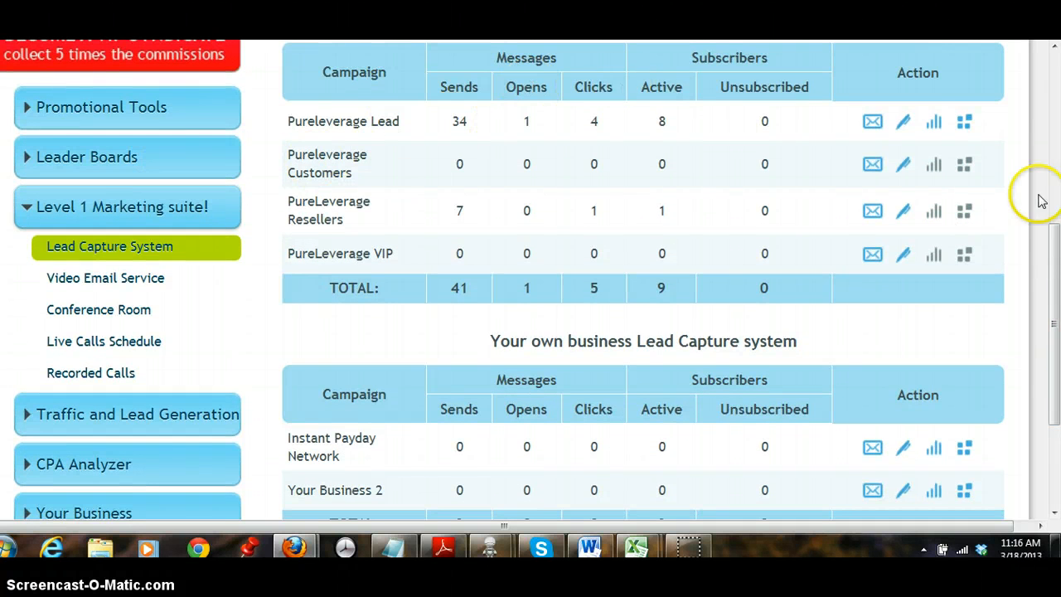
{"action": "scroll", "scroll_direction": "up", "scroll_amount": 3}
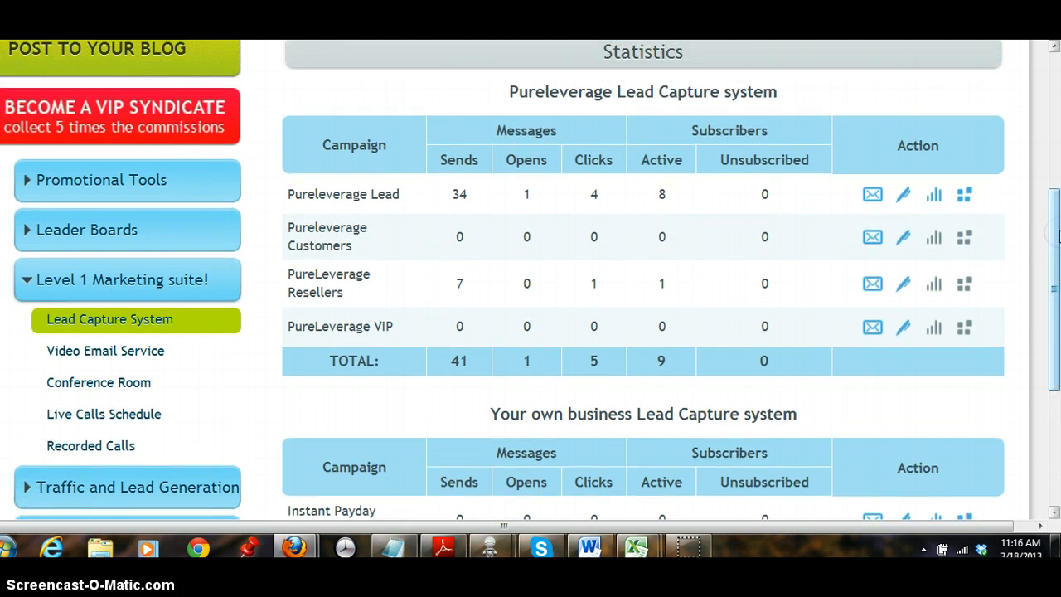
{"action": "mouse_move", "coordinate": [703, 385]}
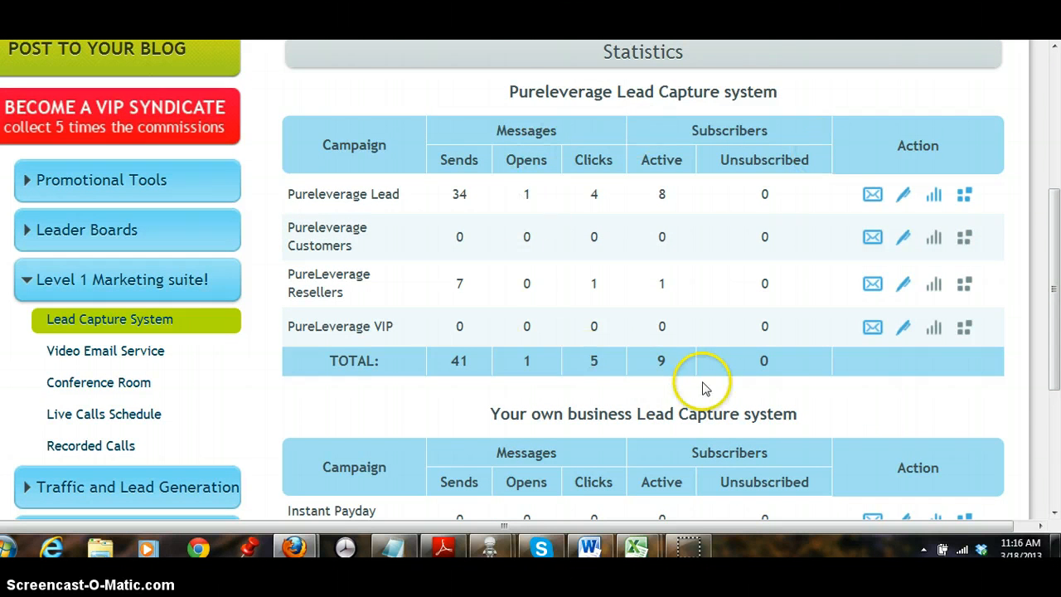
{"action": "mouse_move", "coordinate": [717, 385]}
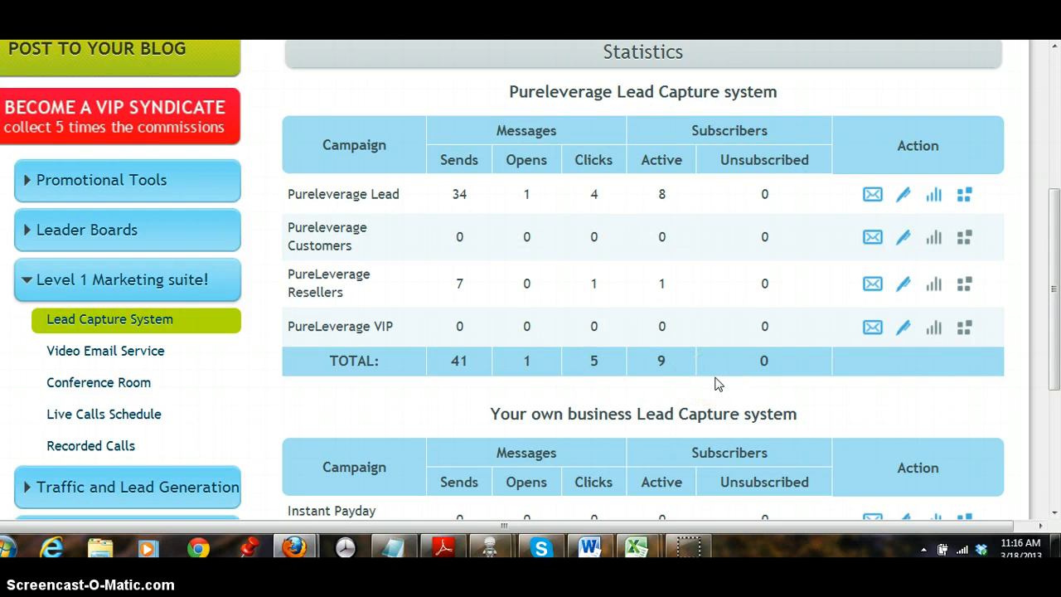
{"action": "left_click", "coordinate": [102, 179]}
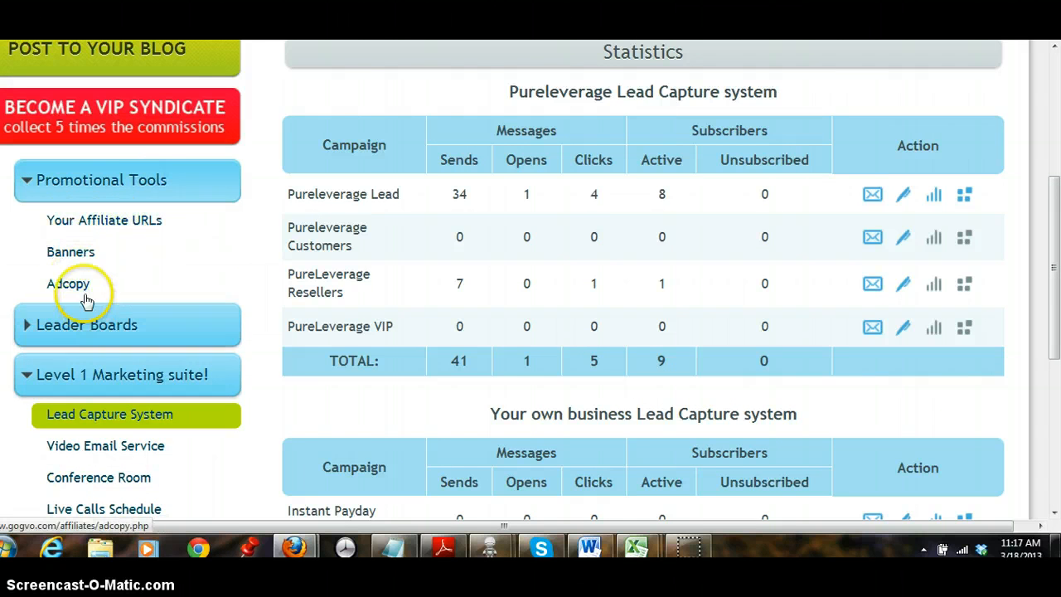
{"action": "left_click", "coordinate": [102, 179]}
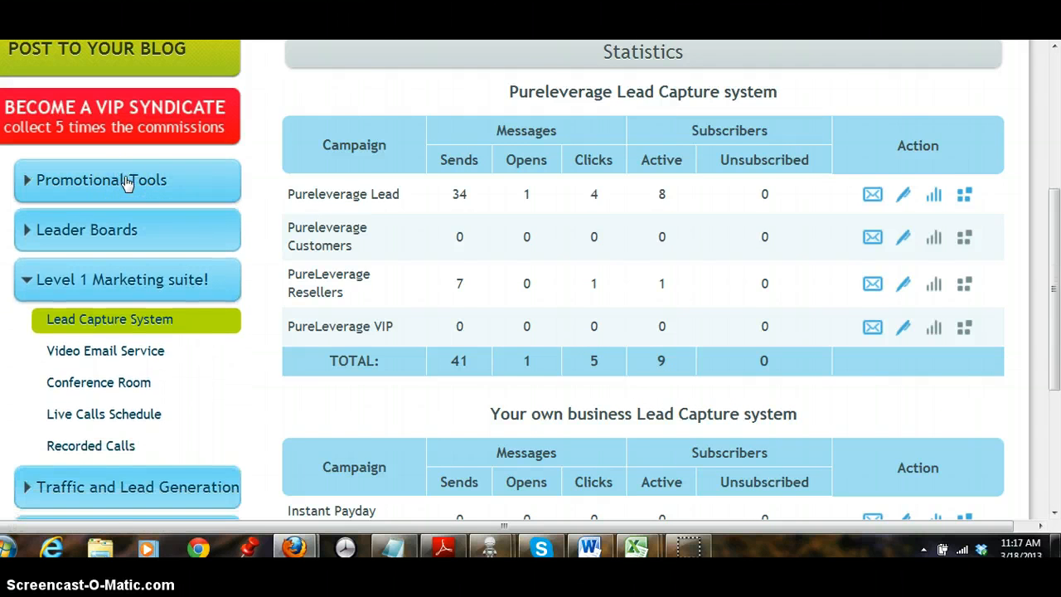
{"action": "mouse_move", "coordinate": [832, 123]}
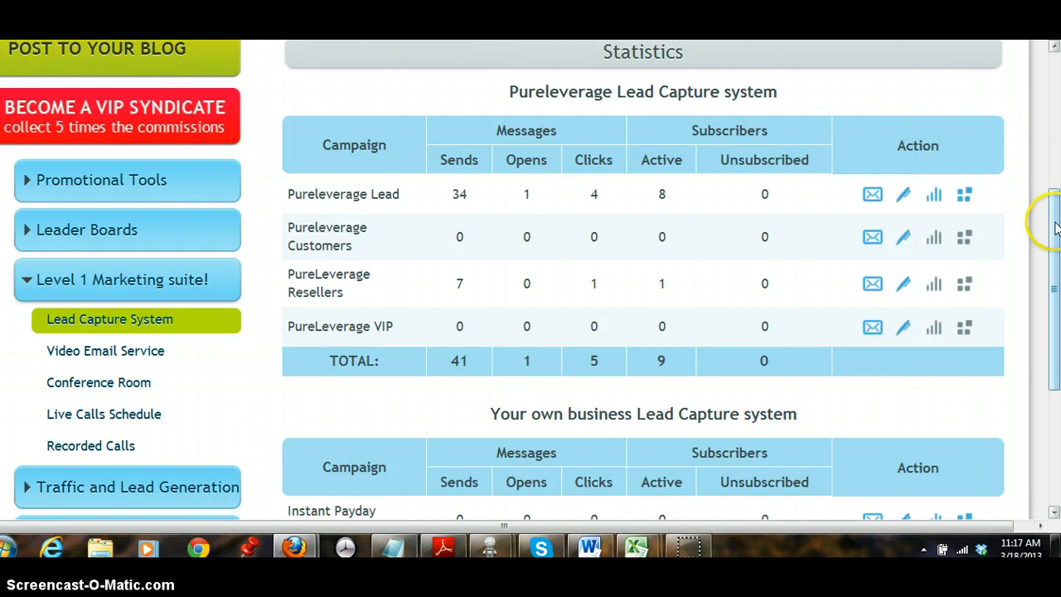
{"action": "scroll", "scroll_direction": "down", "scroll_amount": 3}
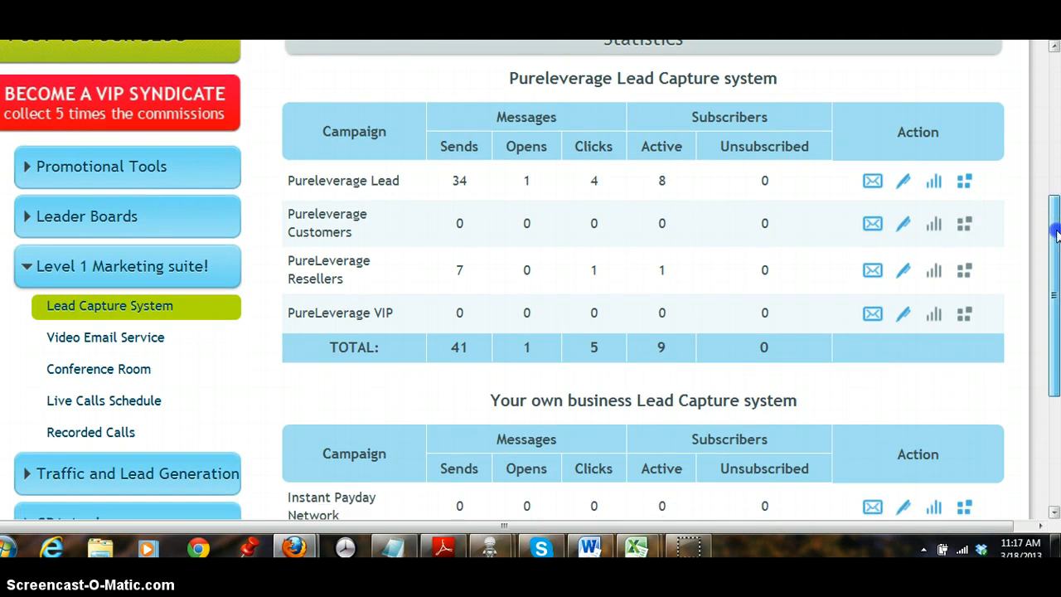
{"action": "scroll", "scroll_direction": "down", "scroll_amount": 3}
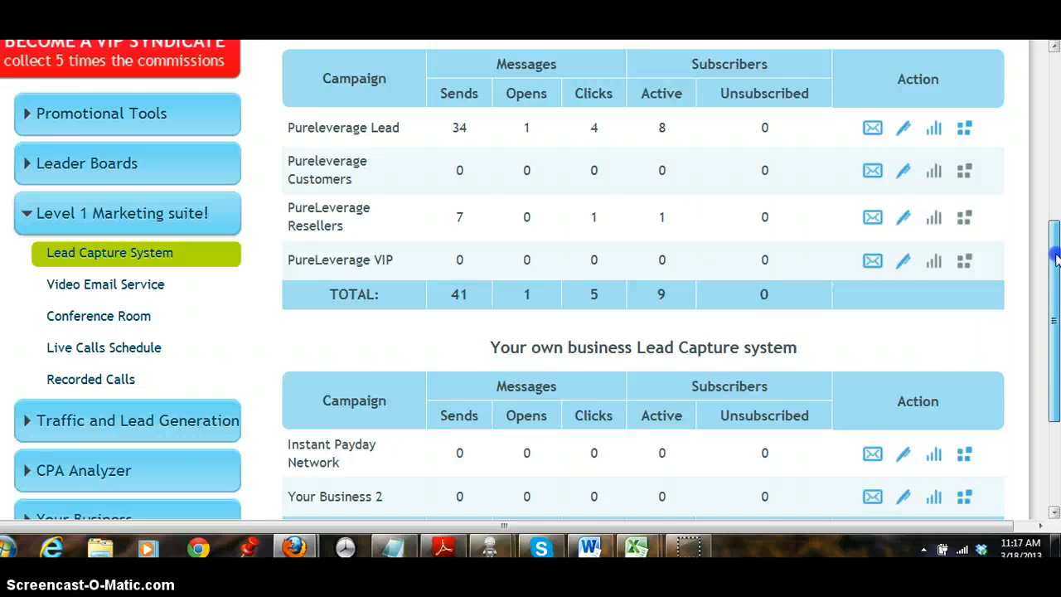
{"action": "scroll", "scroll_direction": "down", "scroll_amount": 3}
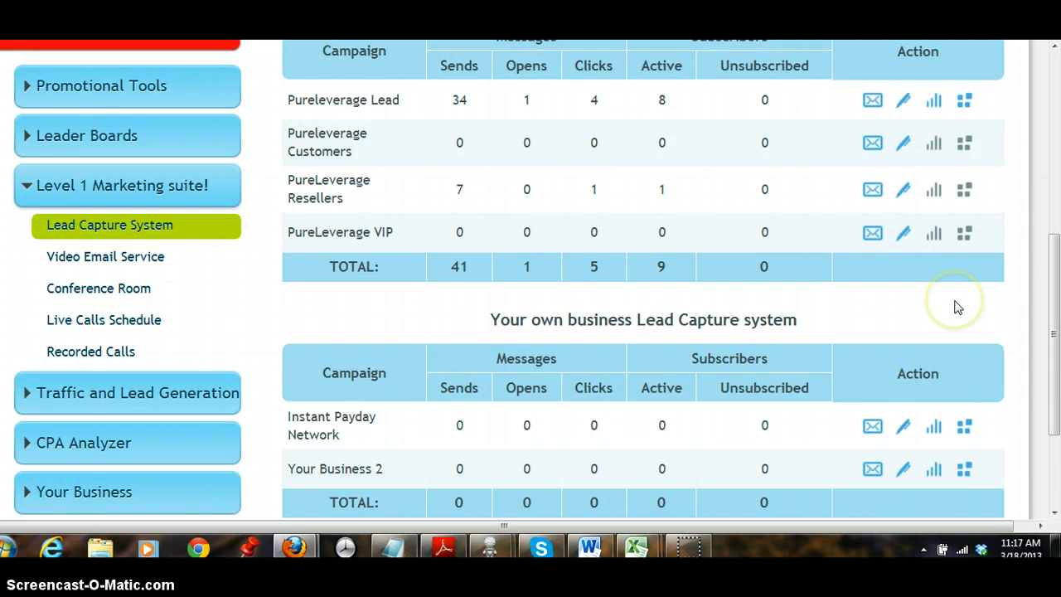
{"action": "mouse_move", "coordinate": [958, 307]}
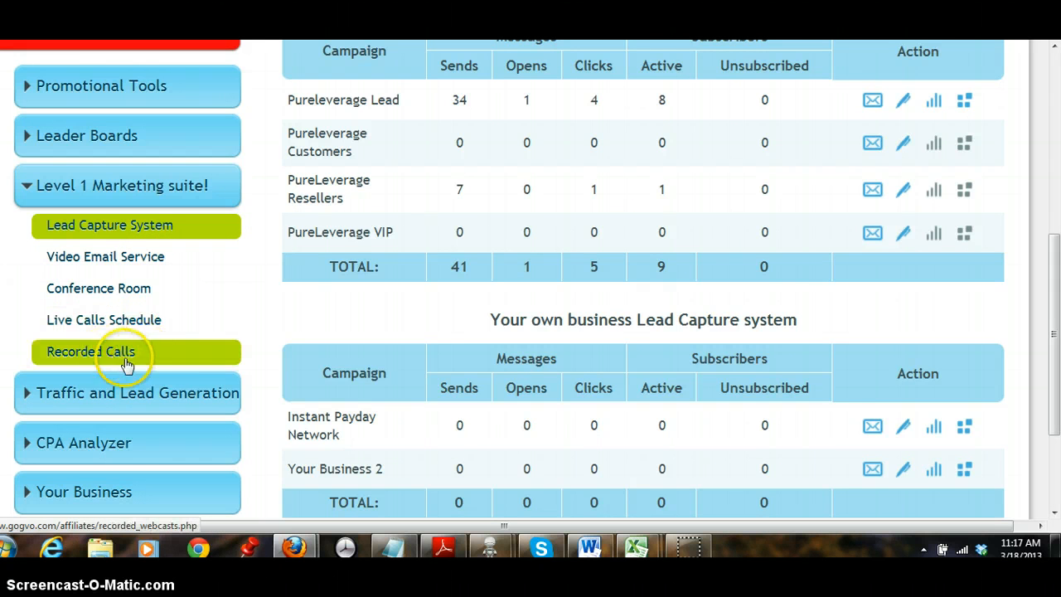
{"action": "mouse_move", "coordinate": [169, 356]}
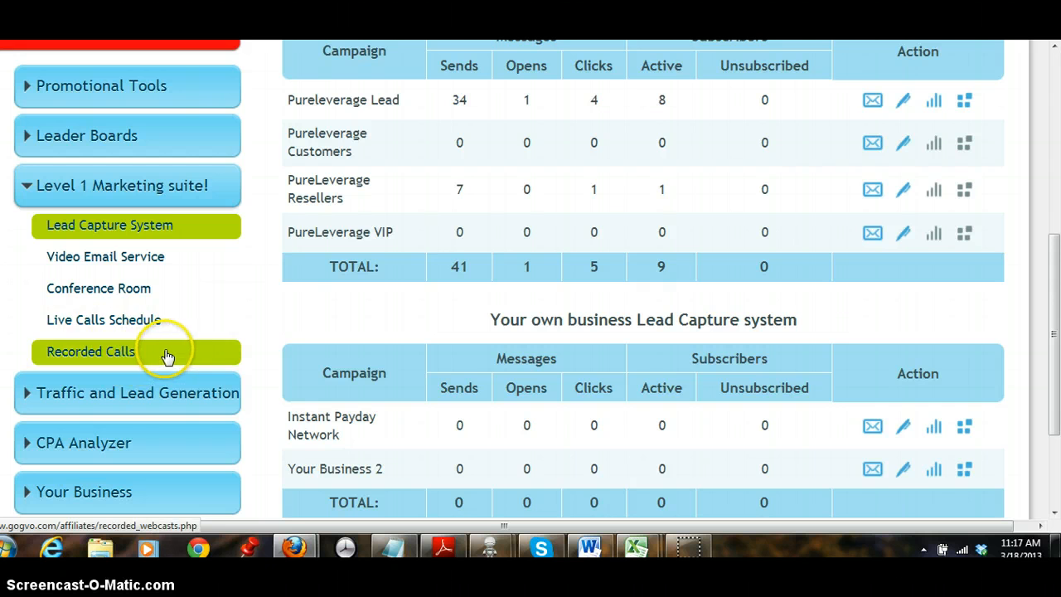
{"action": "mouse_move", "coordinate": [275, 310]}
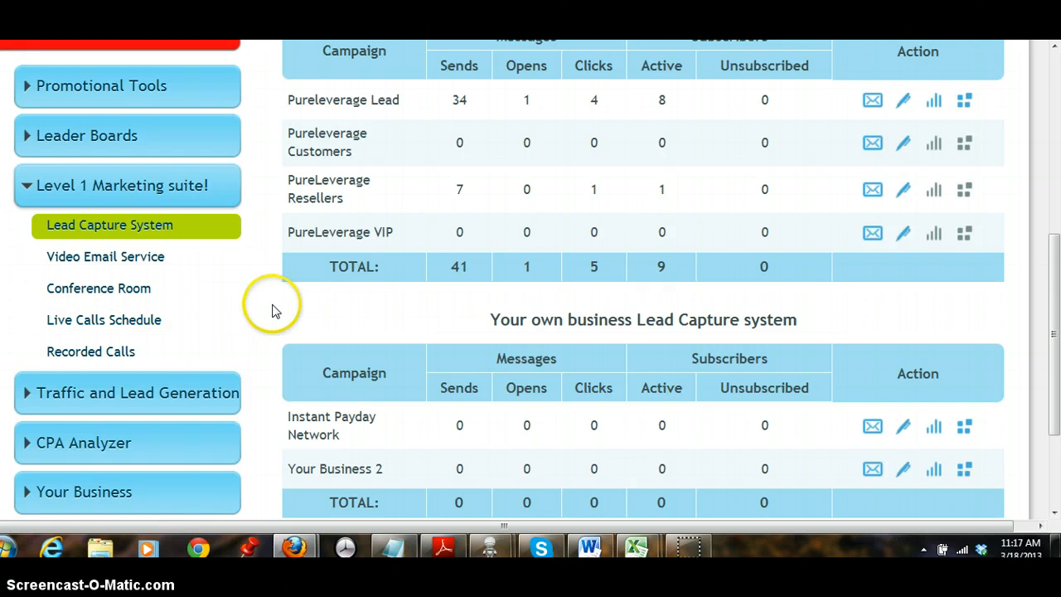
{"action": "mouse_move", "coordinate": [275, 312]}
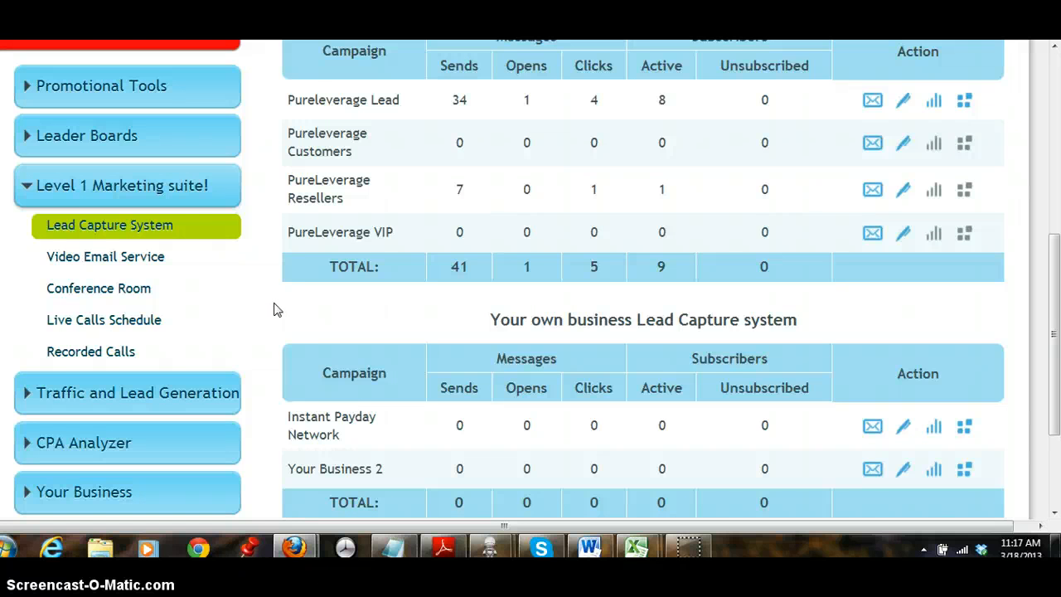
{"action": "mouse_move", "coordinate": [302, 300]}
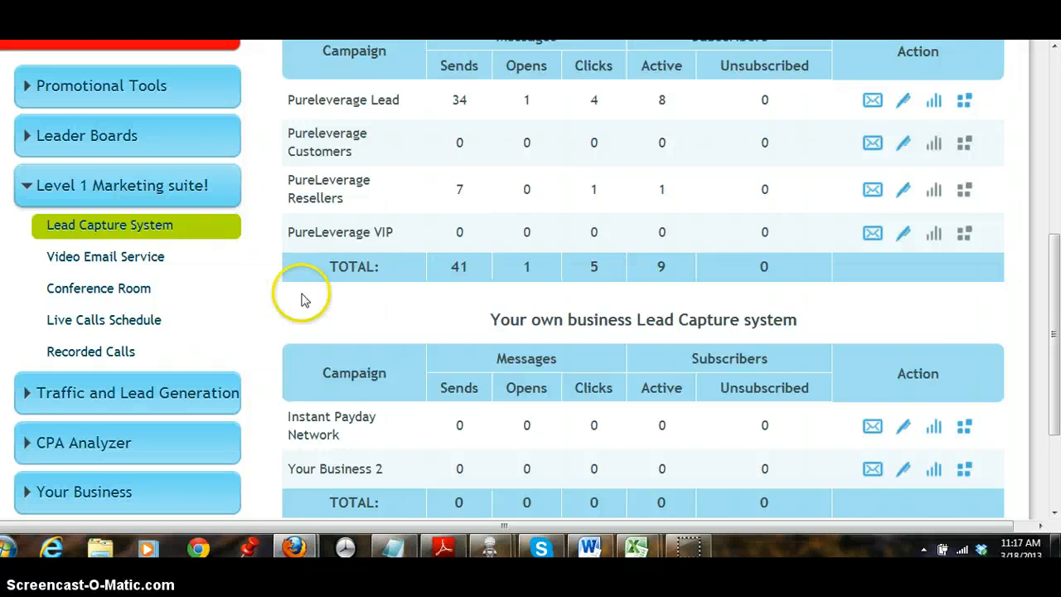
{"action": "mouse_move", "coordinate": [1036, 471]}
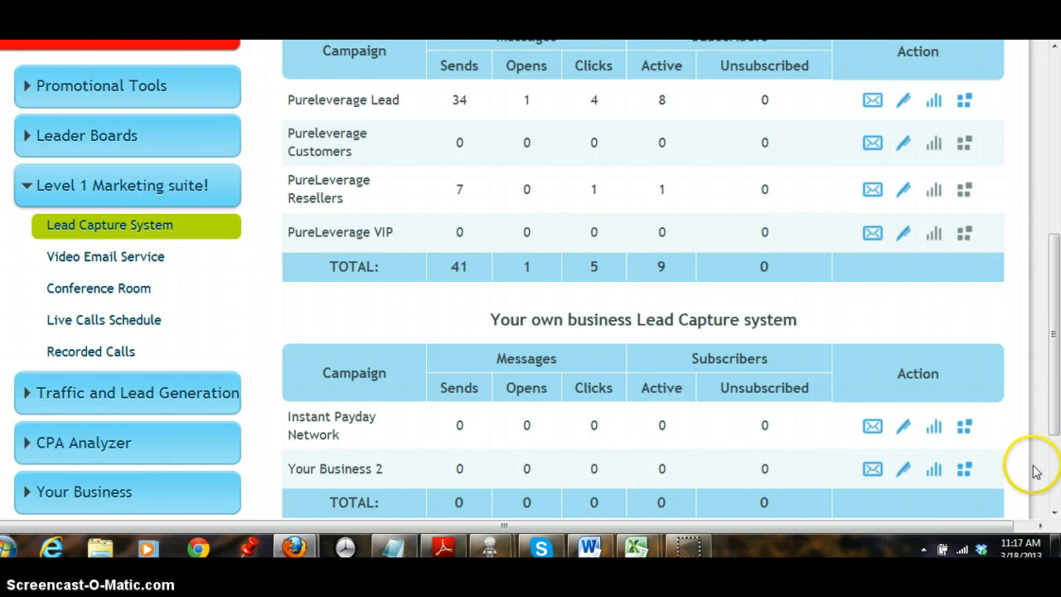
{"action": "scroll", "scroll_direction": "up", "scroll_amount": 3}
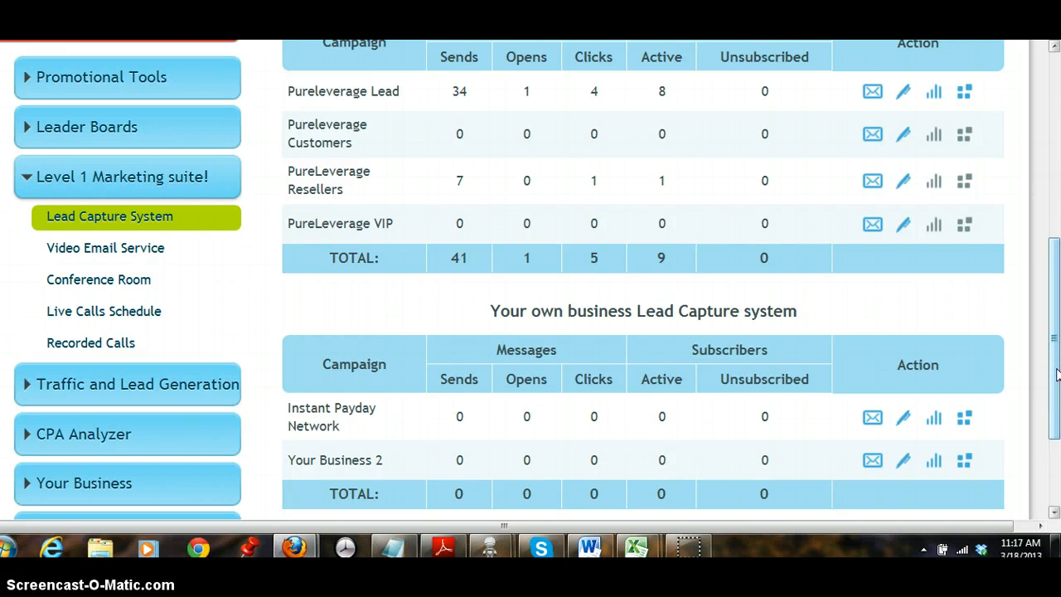
{"action": "mouse_move", "coordinate": [1053, 348]}
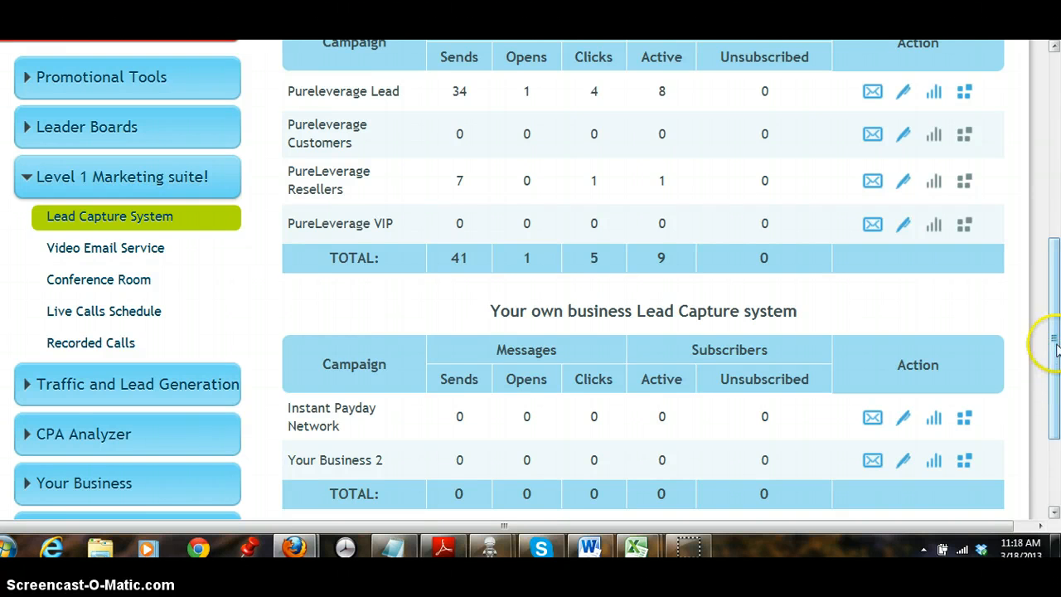
{"action": "mouse_move", "coordinate": [356, 461]}
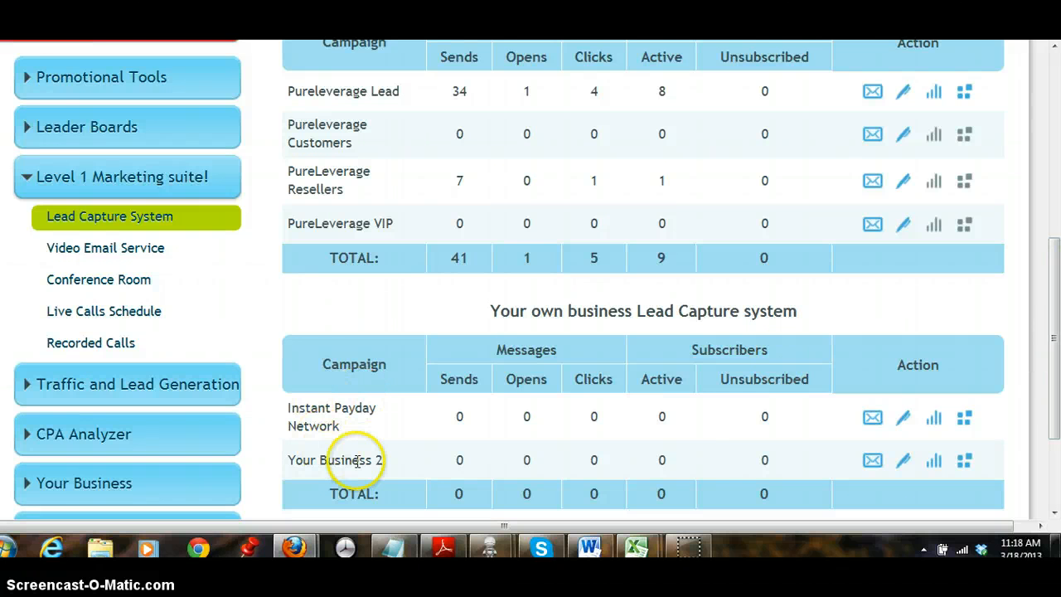
{"action": "double_click", "coordinate": [335, 461]}
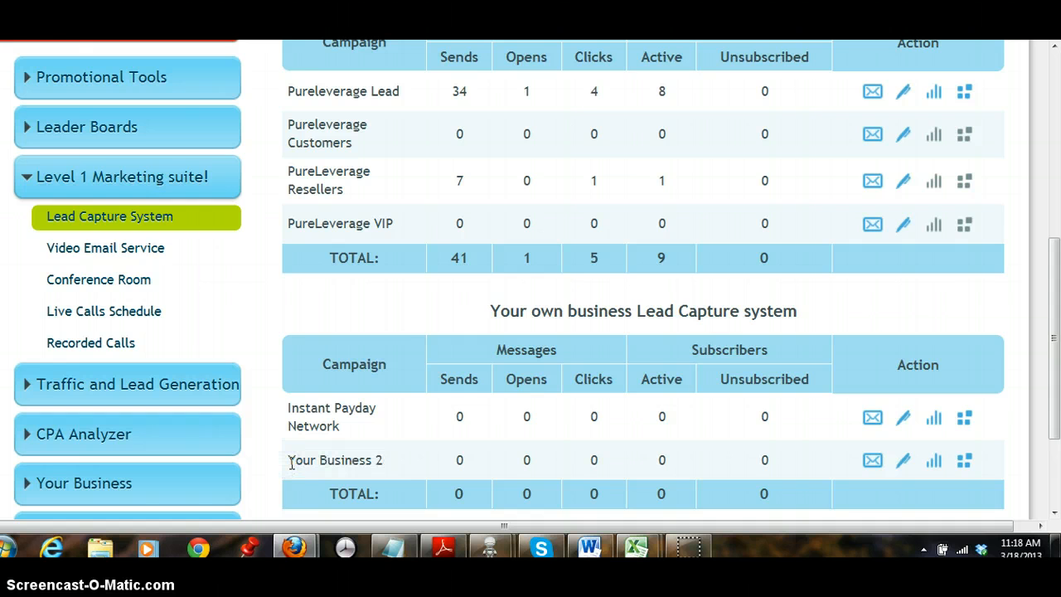
{"action": "double_click", "coordinate": [323, 461]}
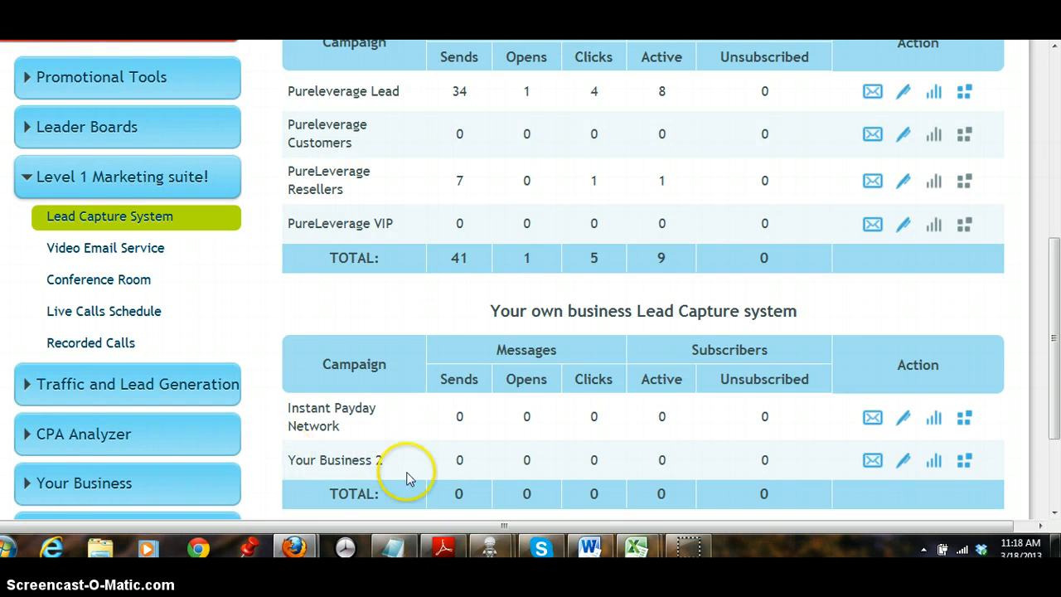
{"action": "mouse_move", "coordinate": [331, 456]}
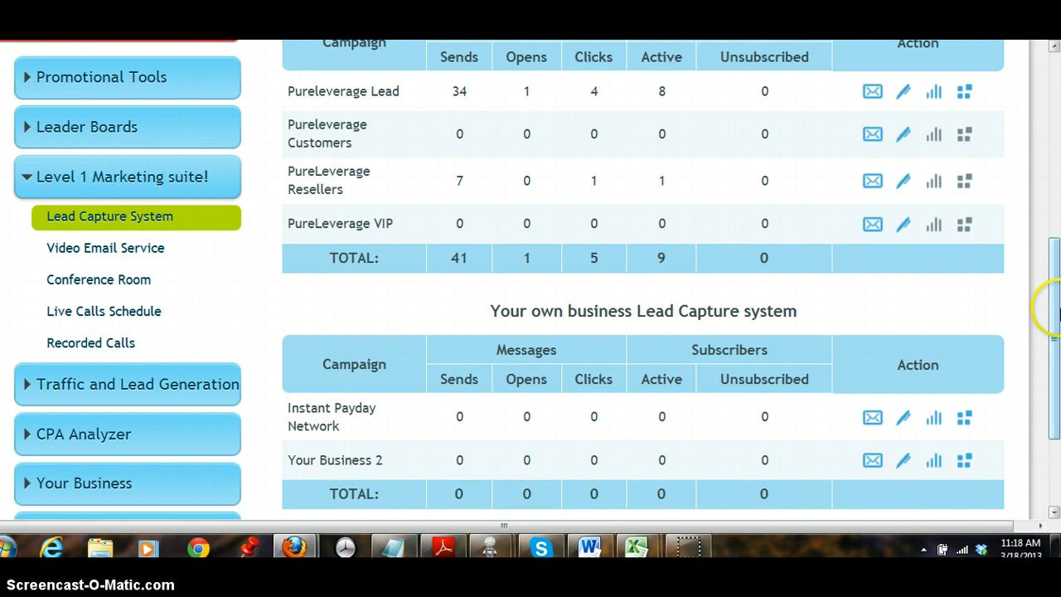
{"action": "scroll", "scroll_direction": "down", "scroll_amount": 3}
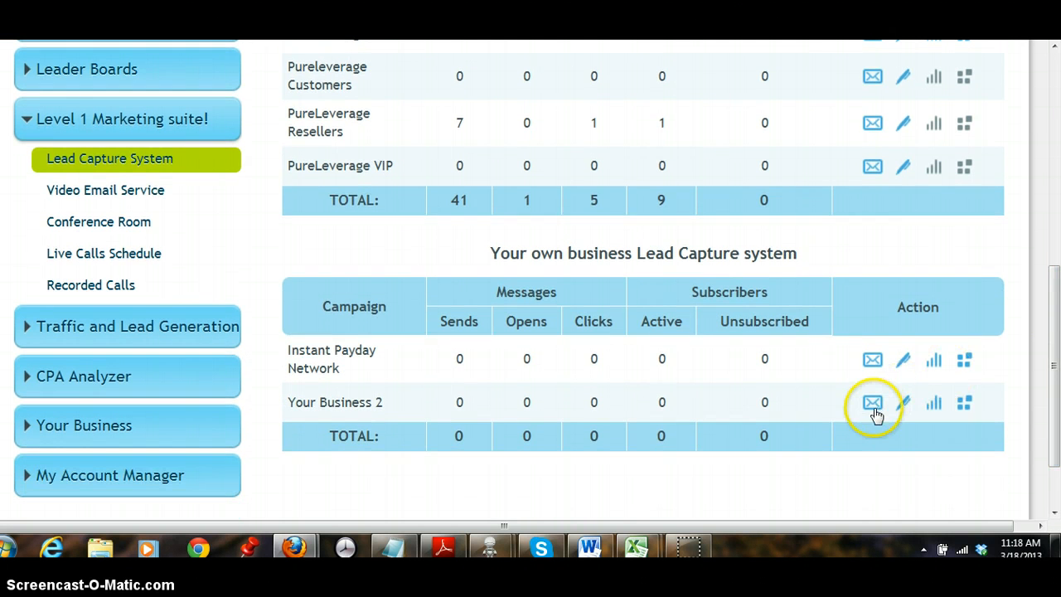
{"action": "mouse_move", "coordinate": [965, 403]}
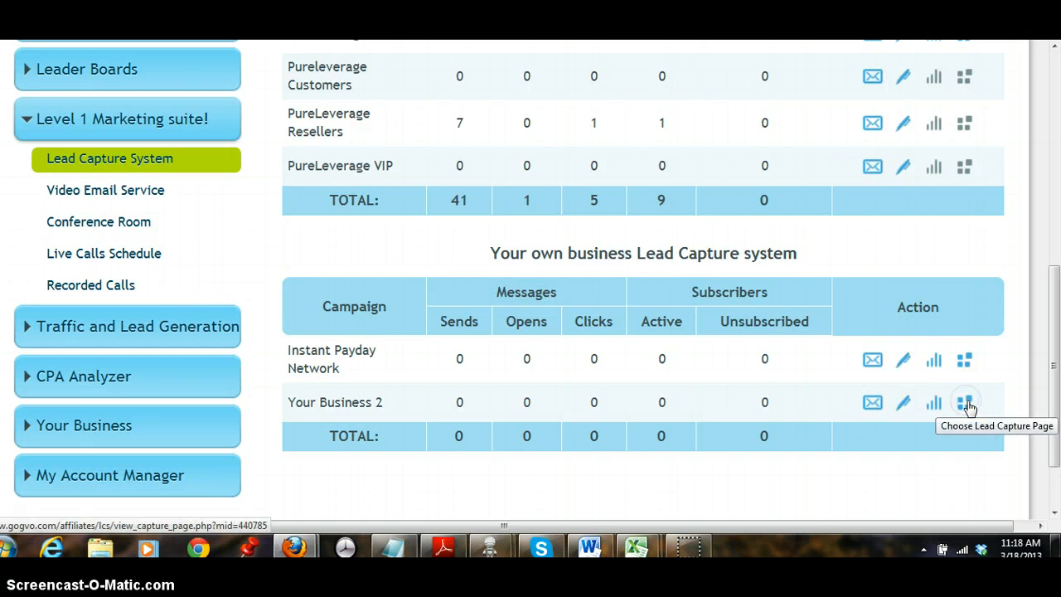
Choose Lead Capture Page for the Your Business 2 campaign to show its template gallery.
{"action": "left_click", "coordinate": [965, 403]}
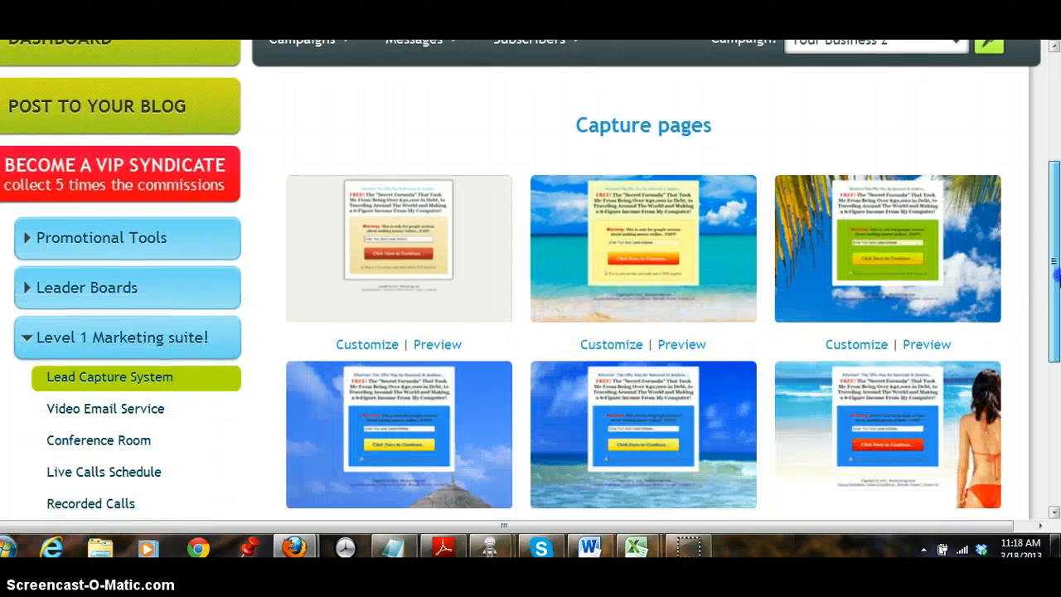
{"action": "scroll", "scroll_direction": "down", "scroll_amount": 3}
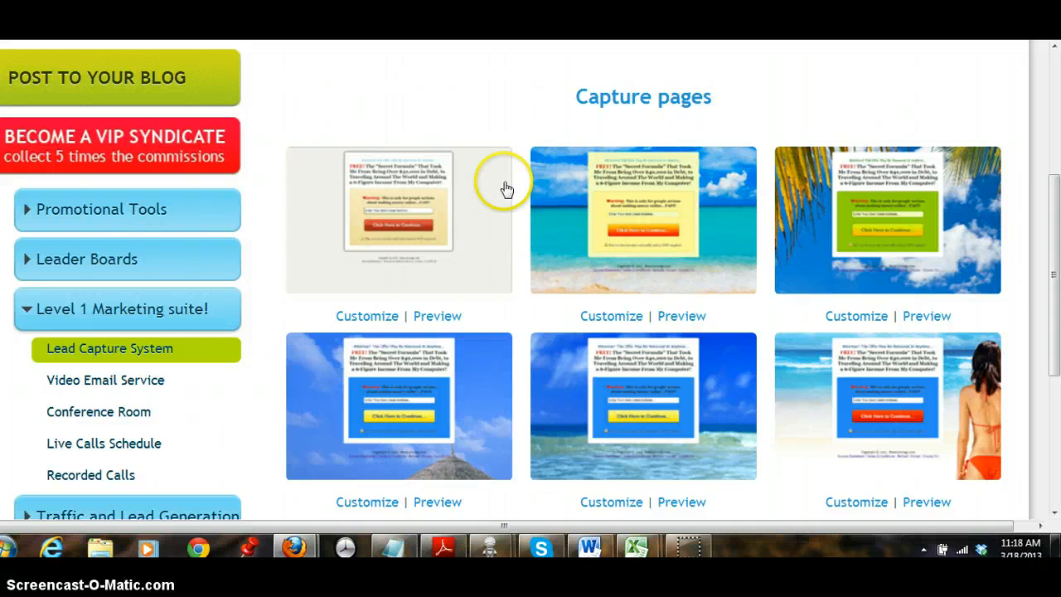
{"action": "mouse_move", "coordinate": [998, 312]}
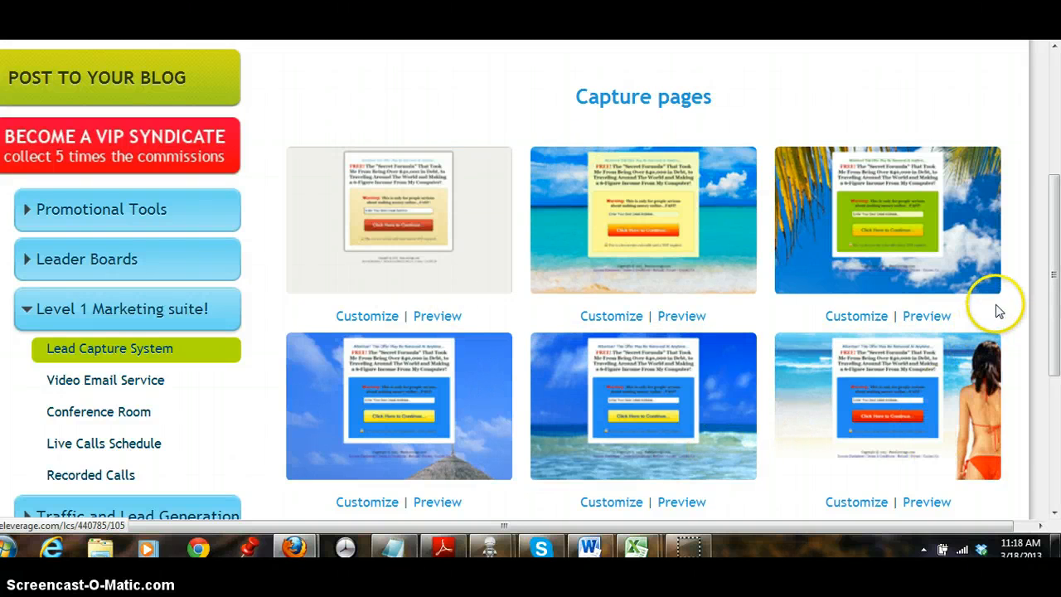
{"action": "mouse_move", "coordinate": [1003, 312]}
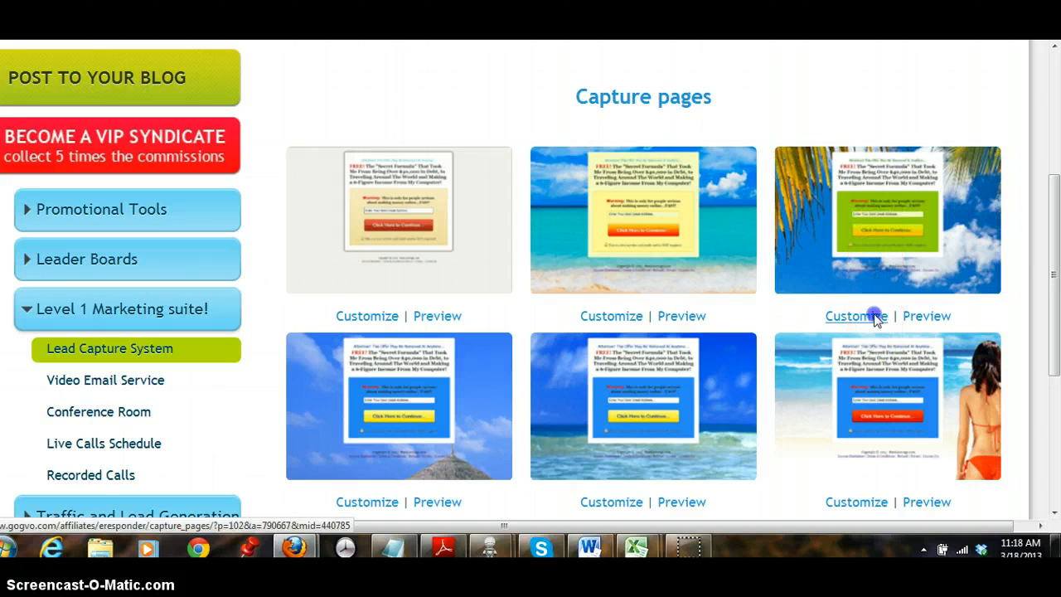
{"action": "left_click", "coordinate": [855, 315]}
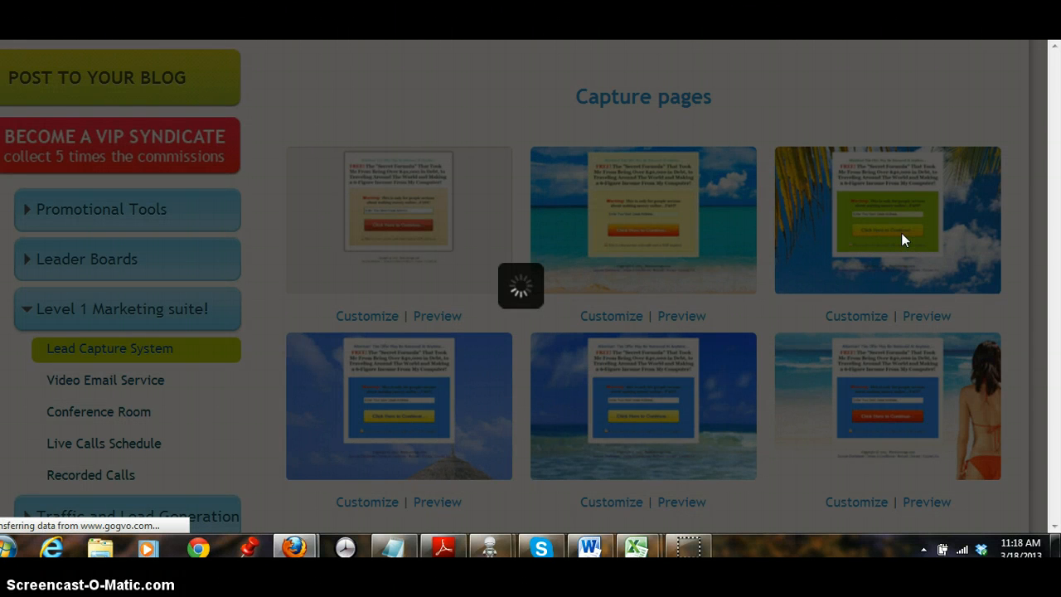
{"action": "mouse_move", "coordinate": [904, 108]}
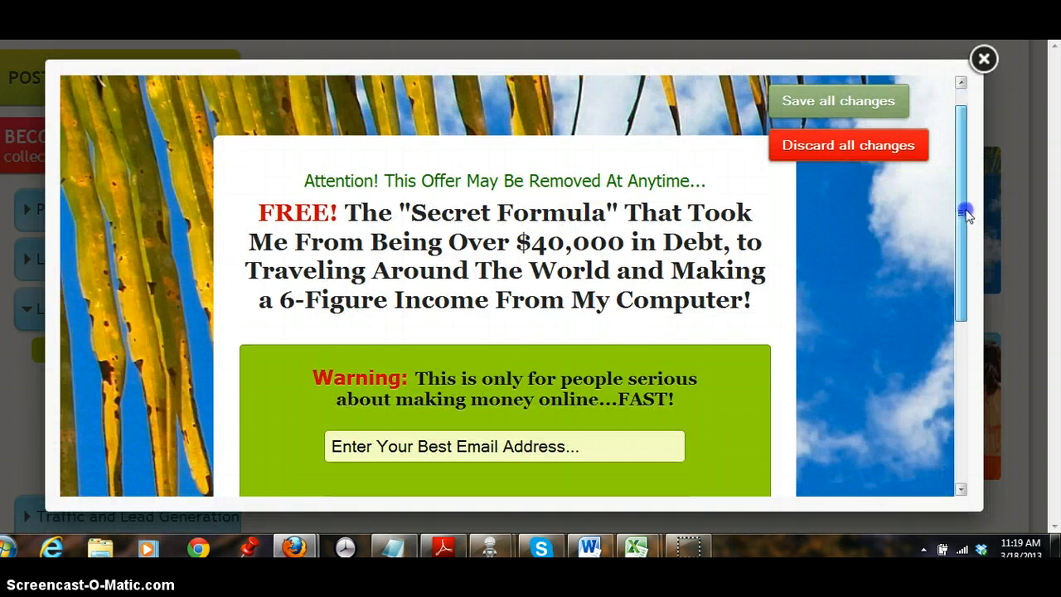
{"action": "scroll", "scroll_direction": "down", "scroll_amount": 3}
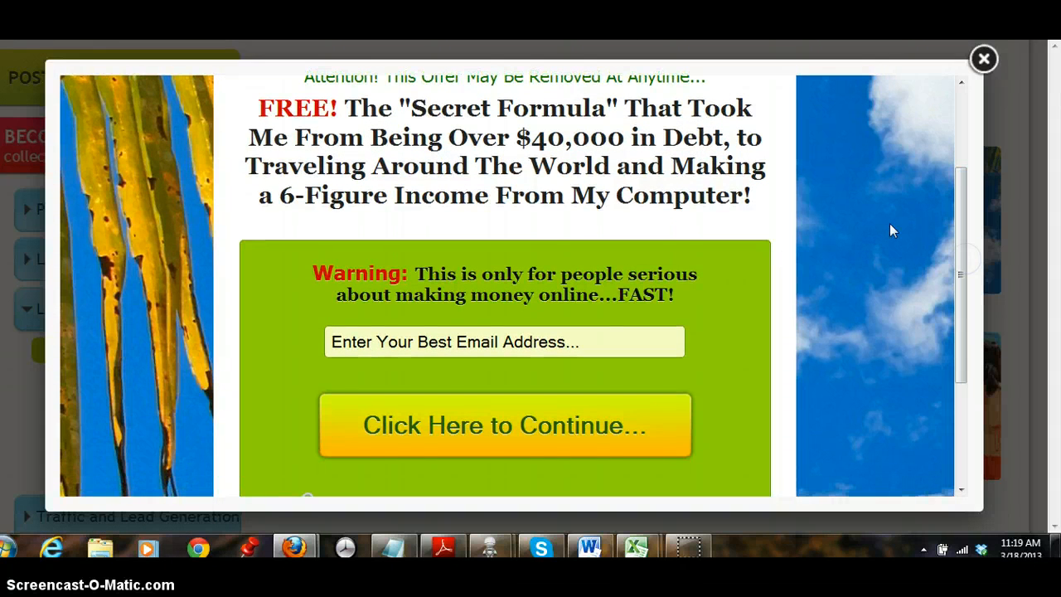
{"action": "mouse_move", "coordinate": [644, 163]}
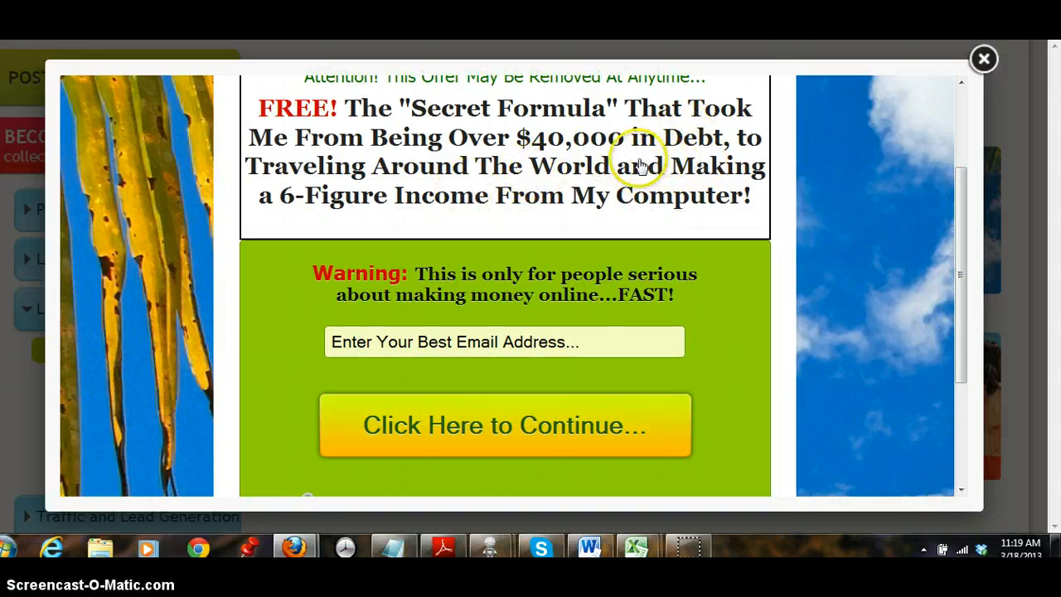
{"action": "mouse_move", "coordinate": [634, 391]}
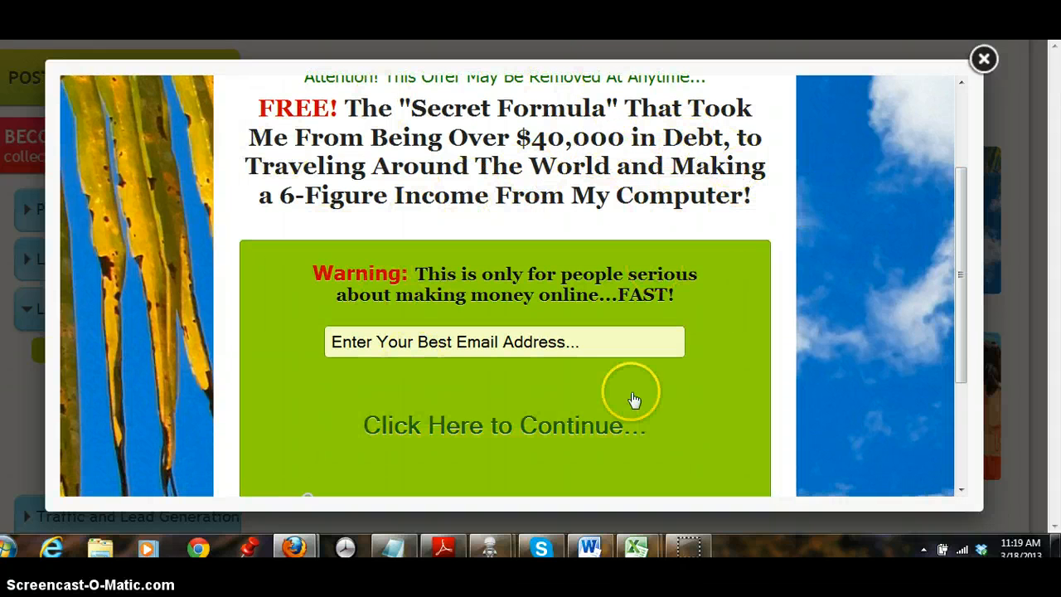
{"action": "mouse_move", "coordinate": [478, 249]}
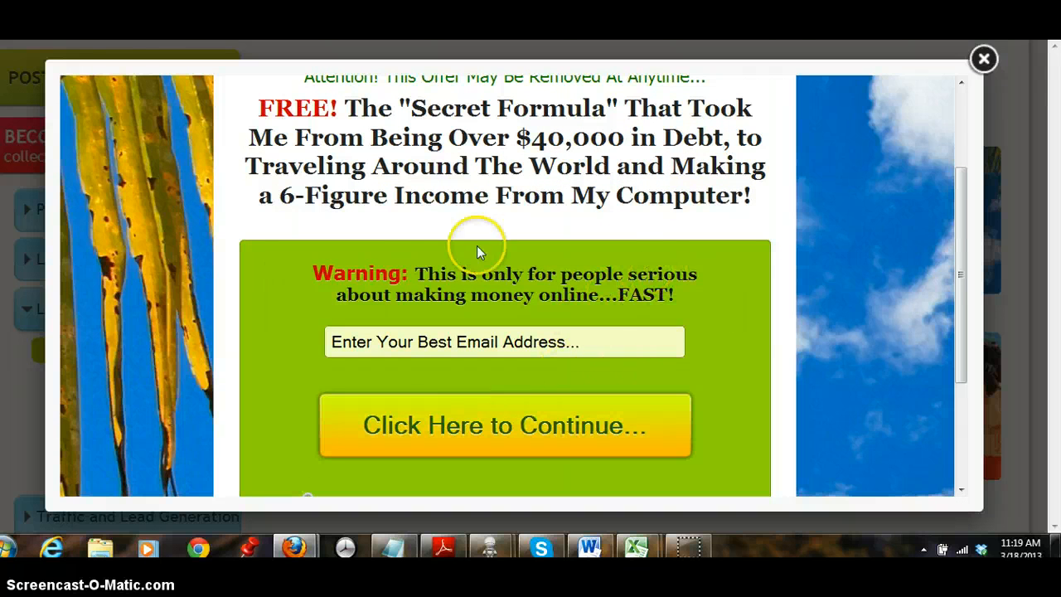
{"action": "mouse_move", "coordinate": [970, 202]}
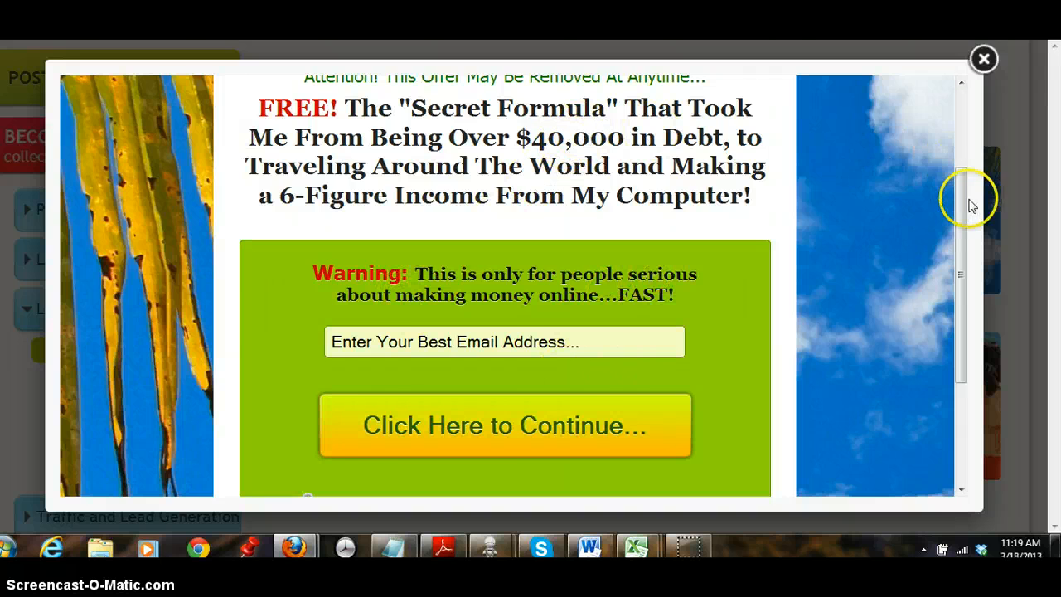
{"action": "scroll", "scroll_direction": "up", "scroll_amount": 3}
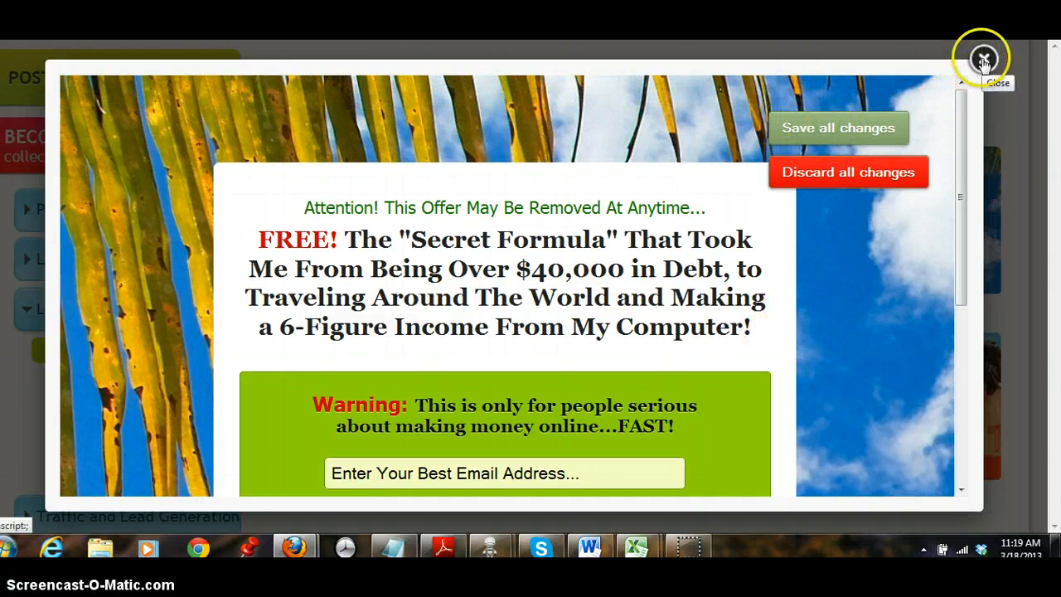
Close the palm-and-sky template popup and browse the six capture page templates again.
{"action": "left_click", "coordinate": [983, 58]}
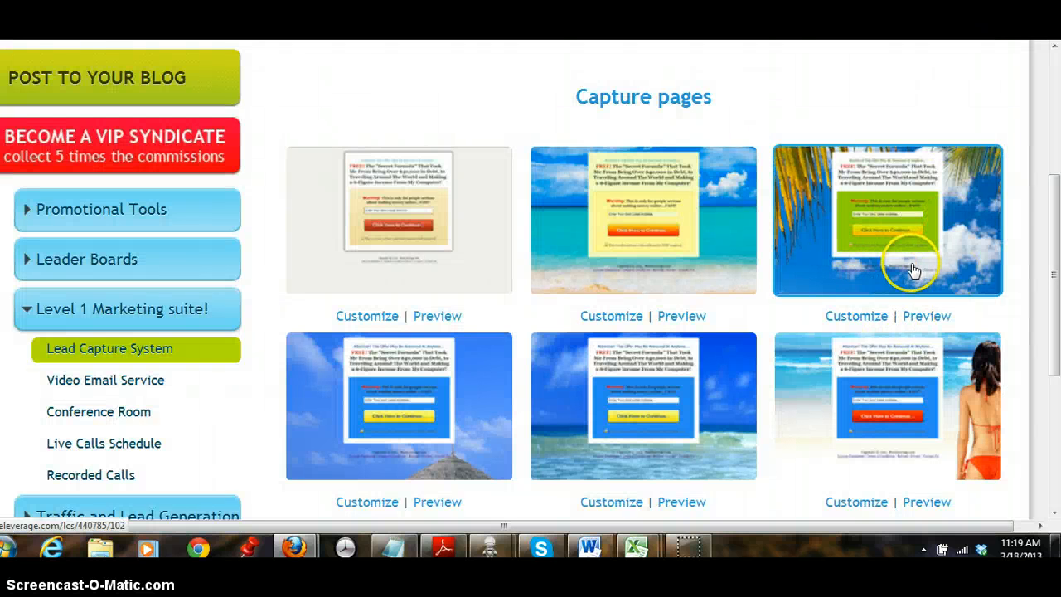
{"action": "mouse_move", "coordinate": [885, 158]}
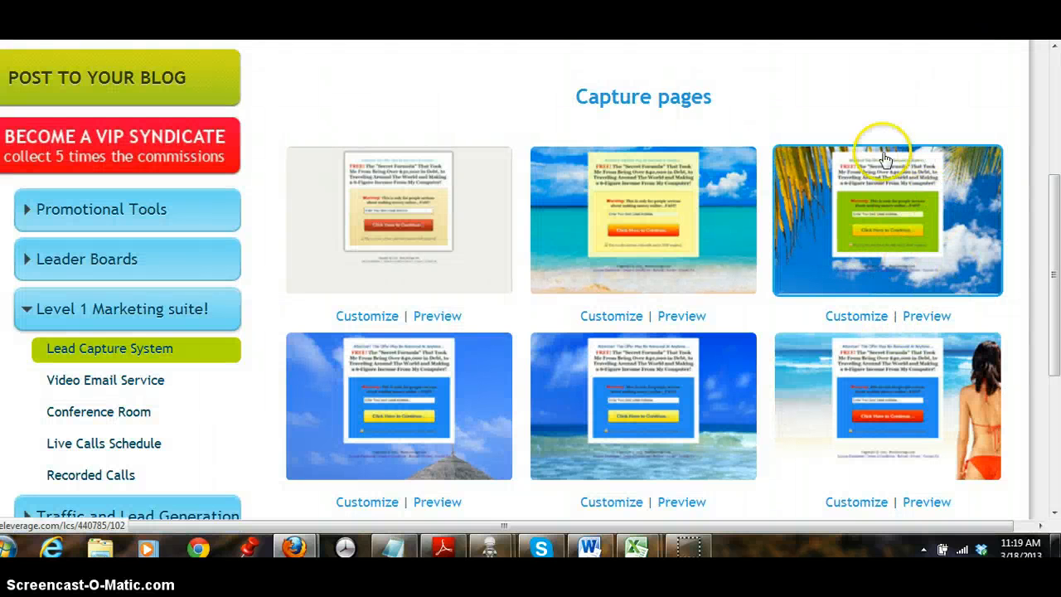
{"action": "mouse_move", "coordinate": [765, 280]}
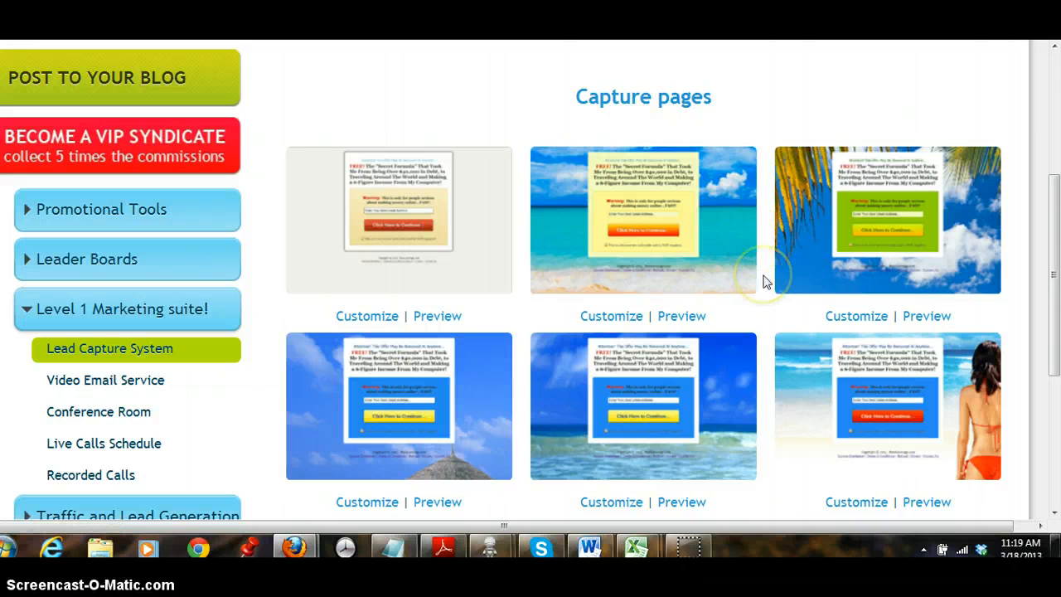
{"action": "mouse_move", "coordinate": [763, 282]}
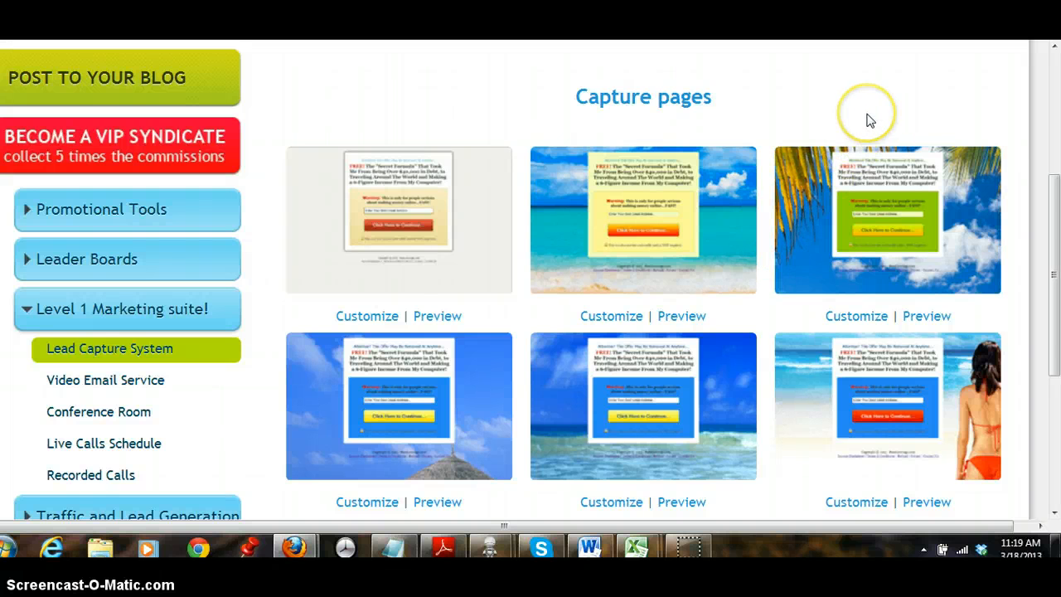
{"action": "mouse_move", "coordinate": [958, 176]}
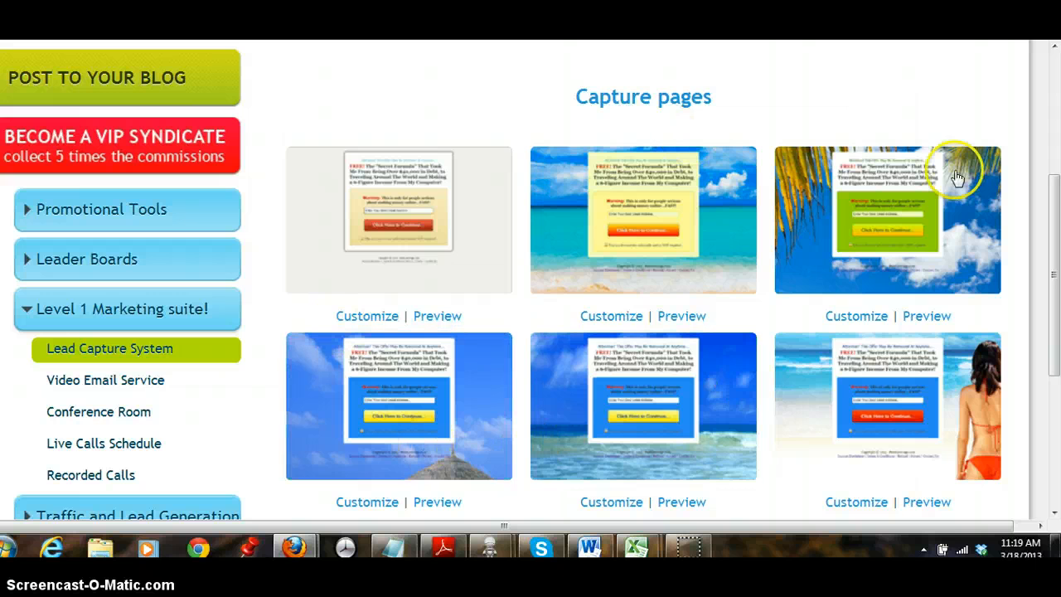
{"action": "mouse_move", "coordinate": [886, 75]}
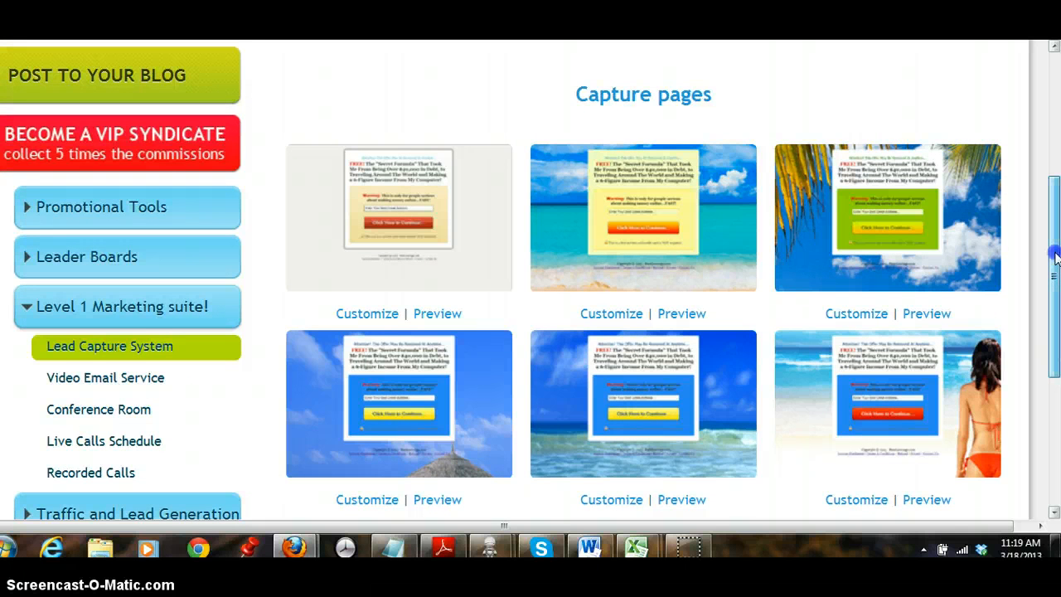
{"action": "scroll", "scroll_direction": "down", "scroll_amount": 3}
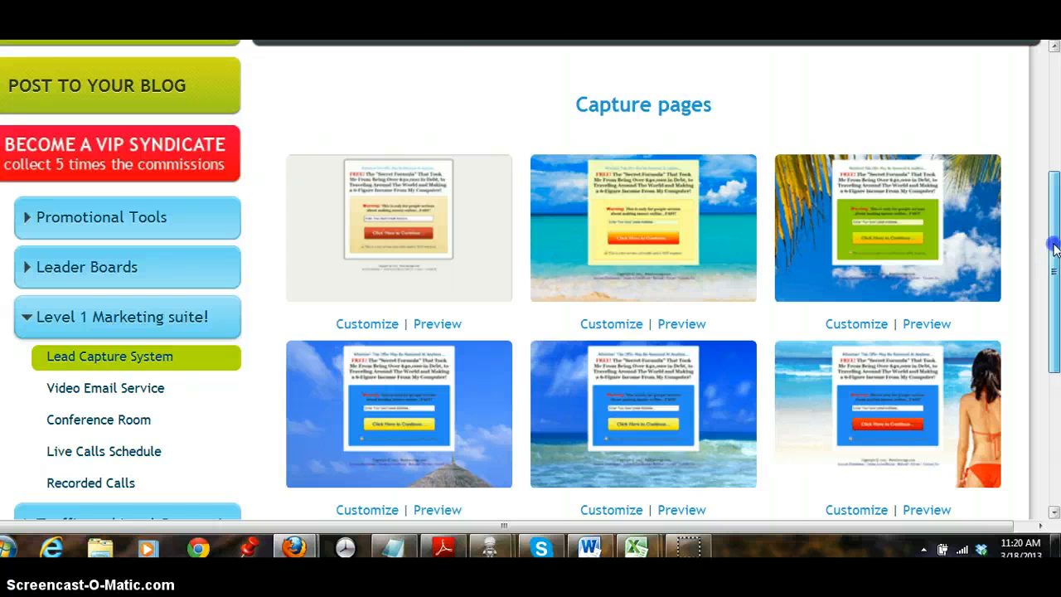
{"action": "scroll", "scroll_direction": "up", "scroll_amount": 3}
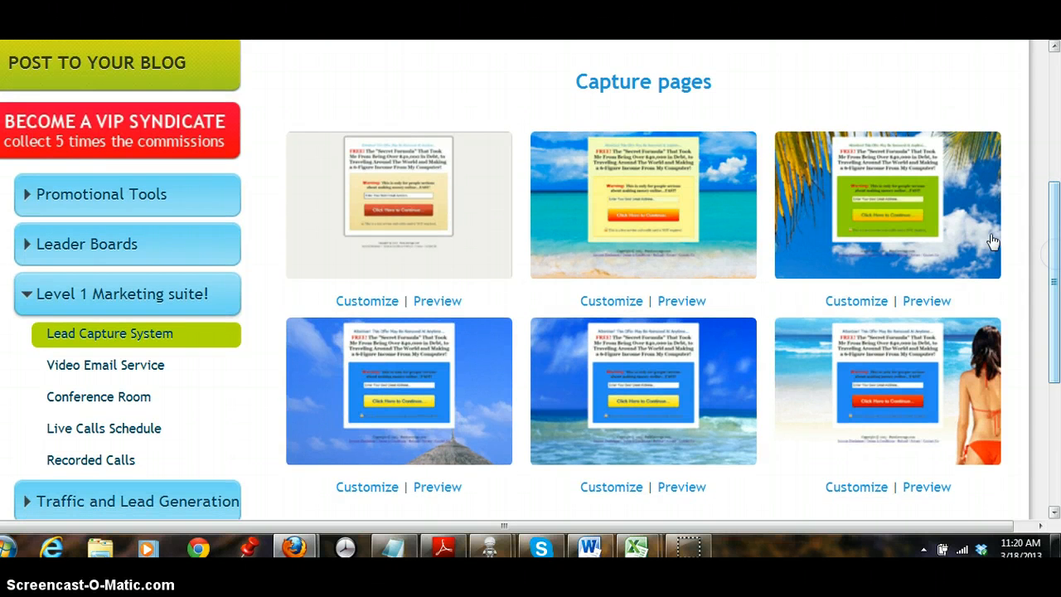
{"action": "mouse_move", "coordinate": [534, 285]}
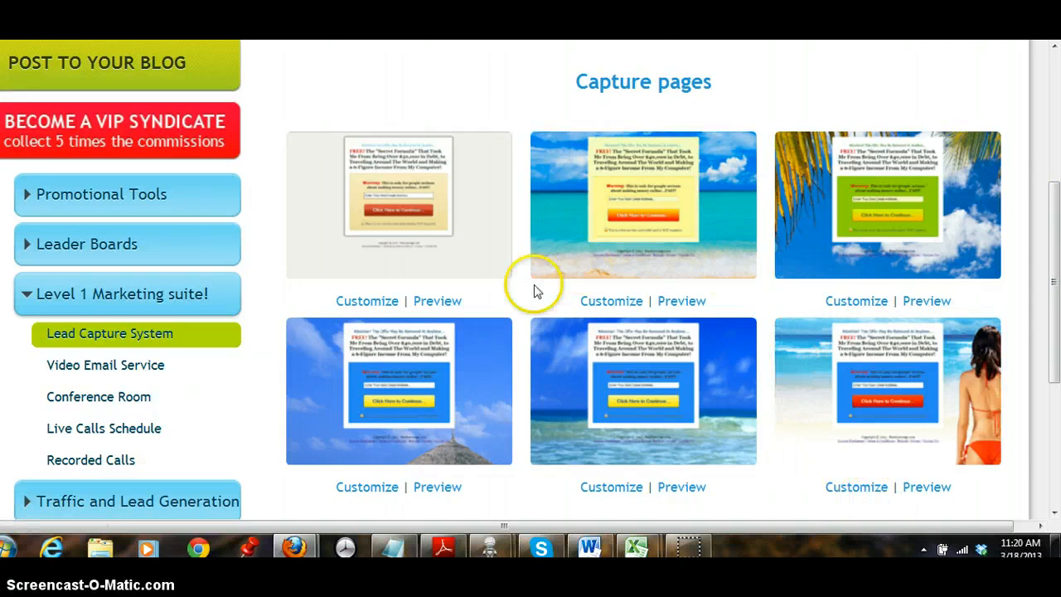
{"action": "mouse_move", "coordinate": [965, 252]}
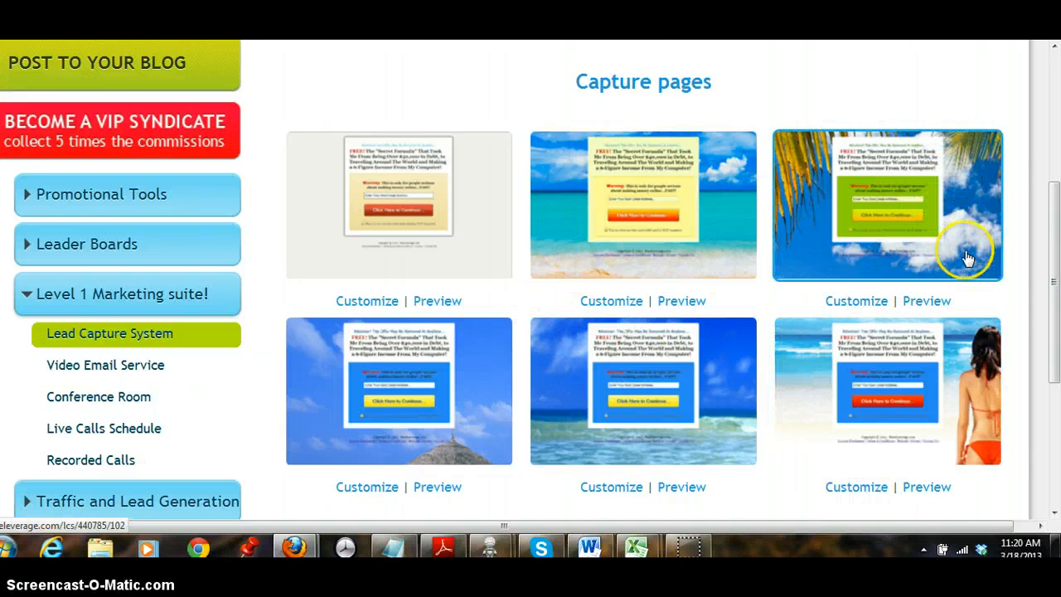
{"action": "mouse_move", "coordinate": [837, 80]}
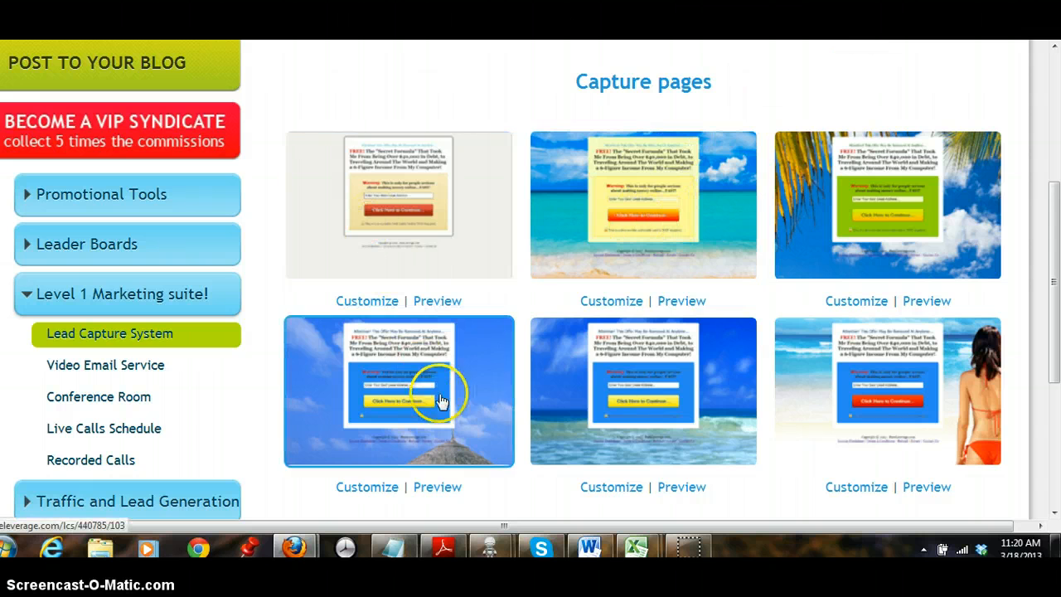
{"action": "mouse_move", "coordinate": [928, 214]}
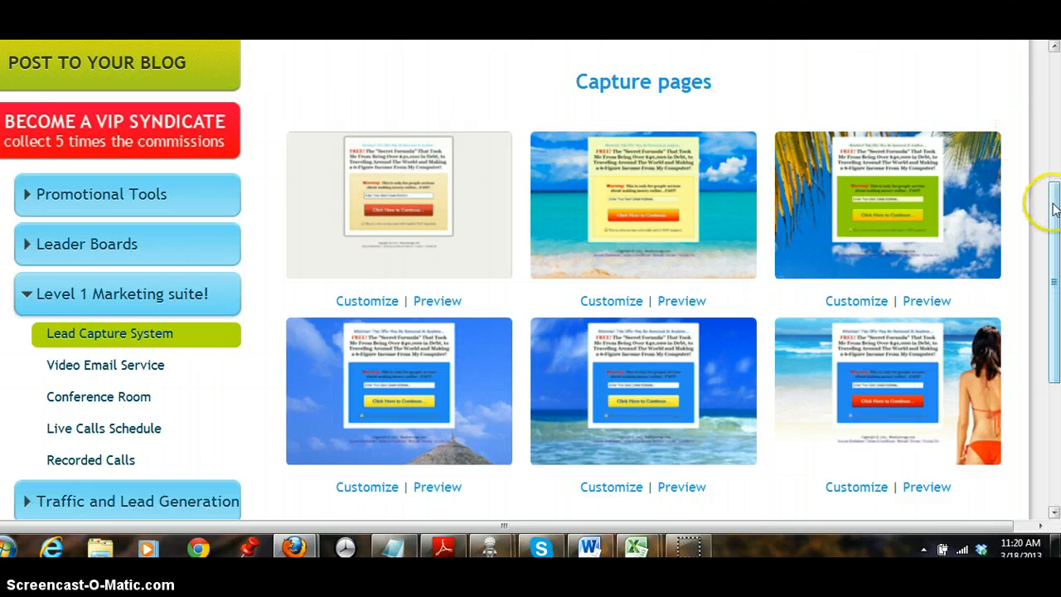
{"action": "scroll", "scroll_direction": "up", "scroll_amount": 3}
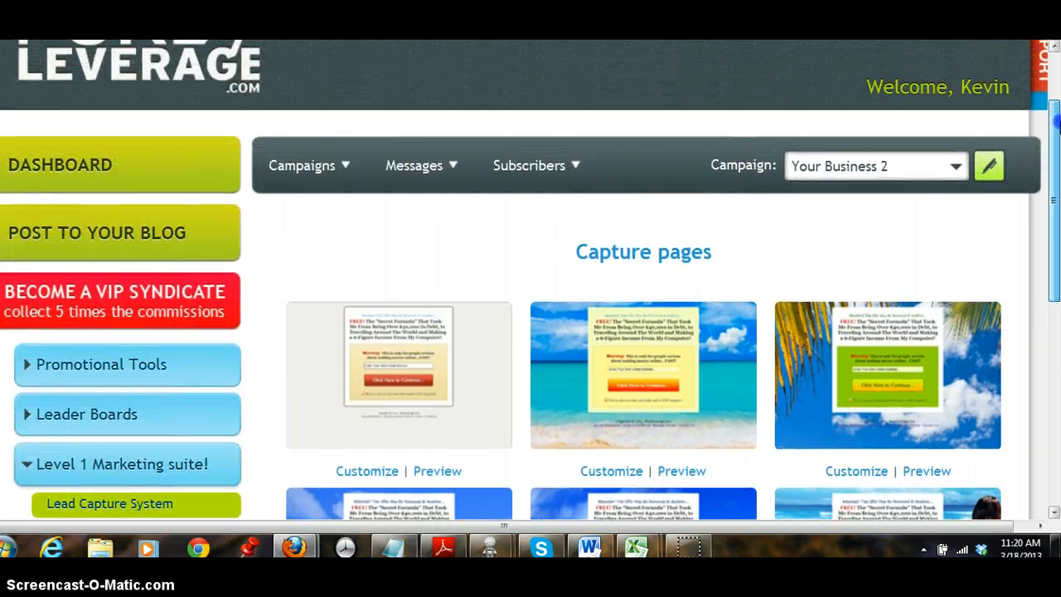
{"action": "scroll", "scroll_direction": "down", "scroll_amount": 3}
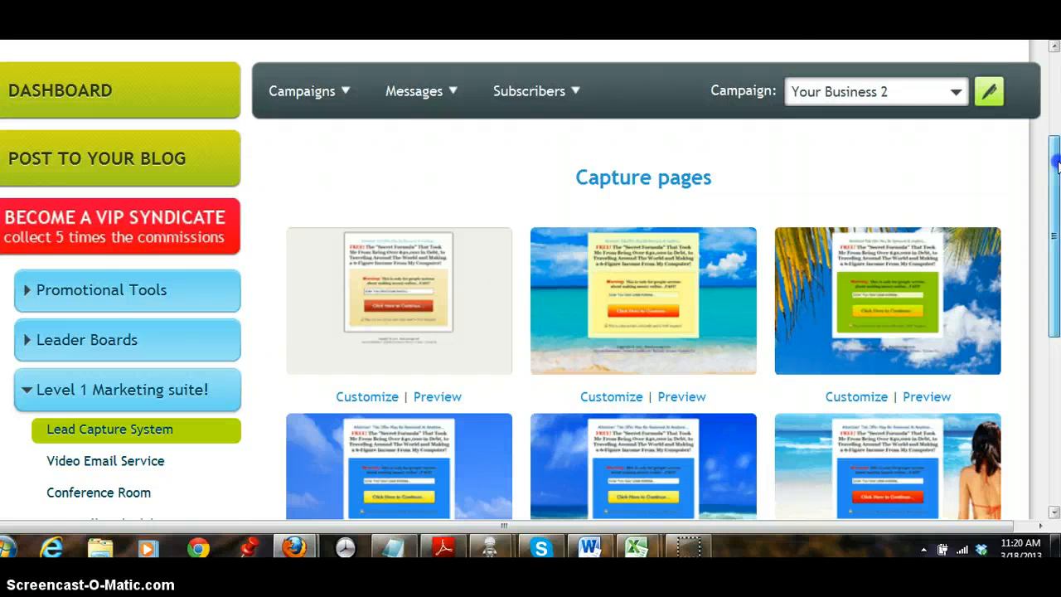
{"action": "scroll", "scroll_direction": "down", "scroll_amount": 3}
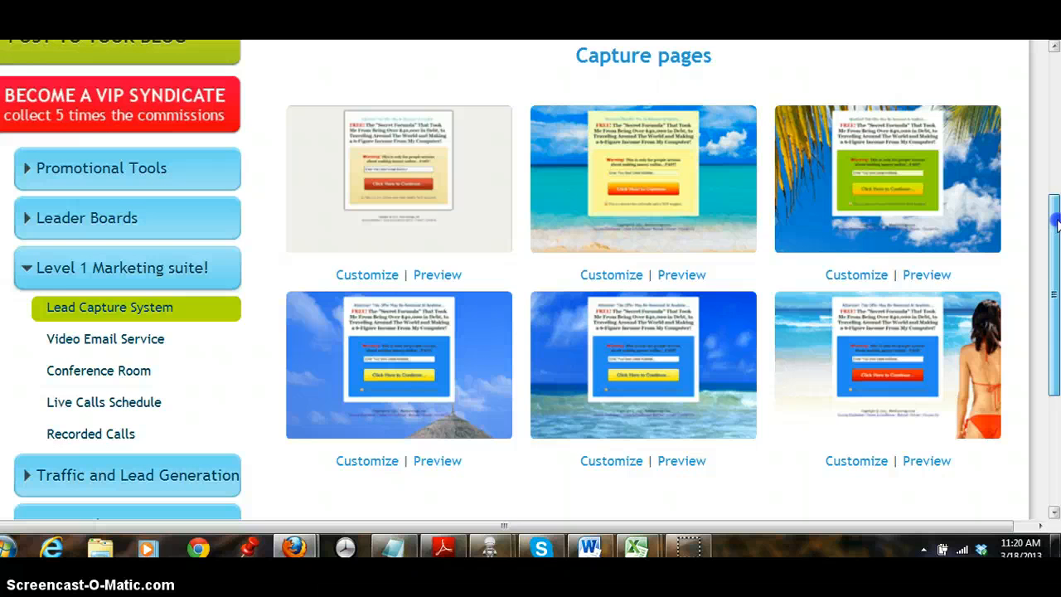
{"action": "scroll", "scroll_direction": "up", "scroll_amount": 3}
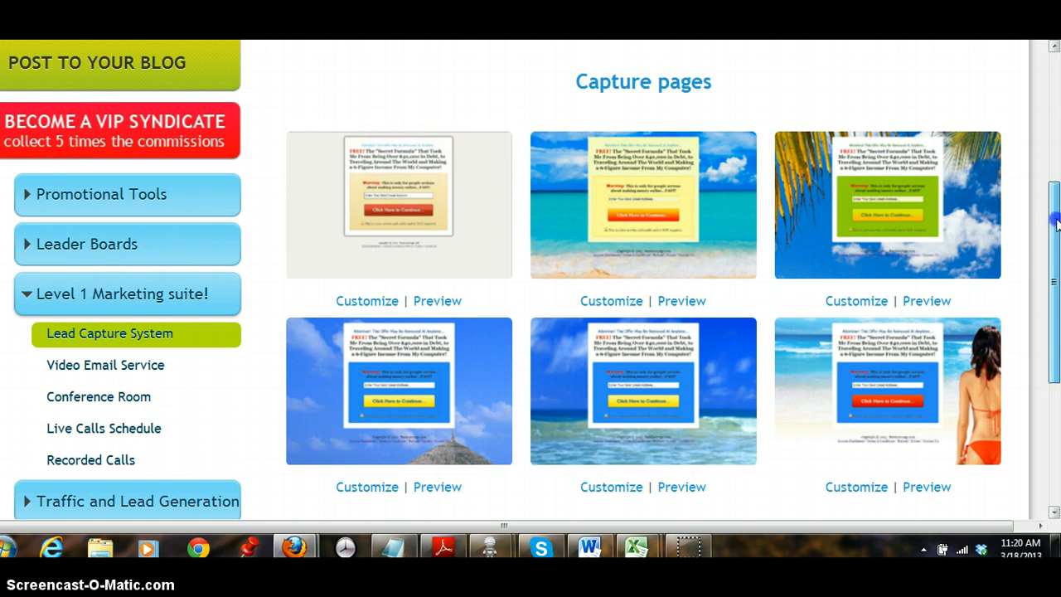
{"action": "left_click", "coordinate": [106, 389]}
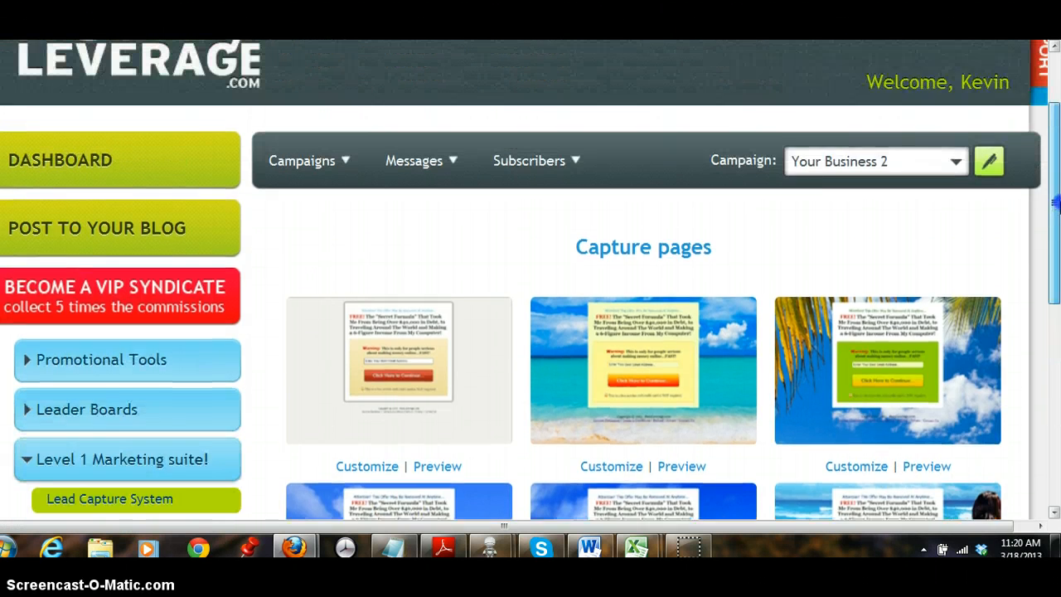
{"action": "scroll", "scroll_direction": "up", "scroll_amount": 3}
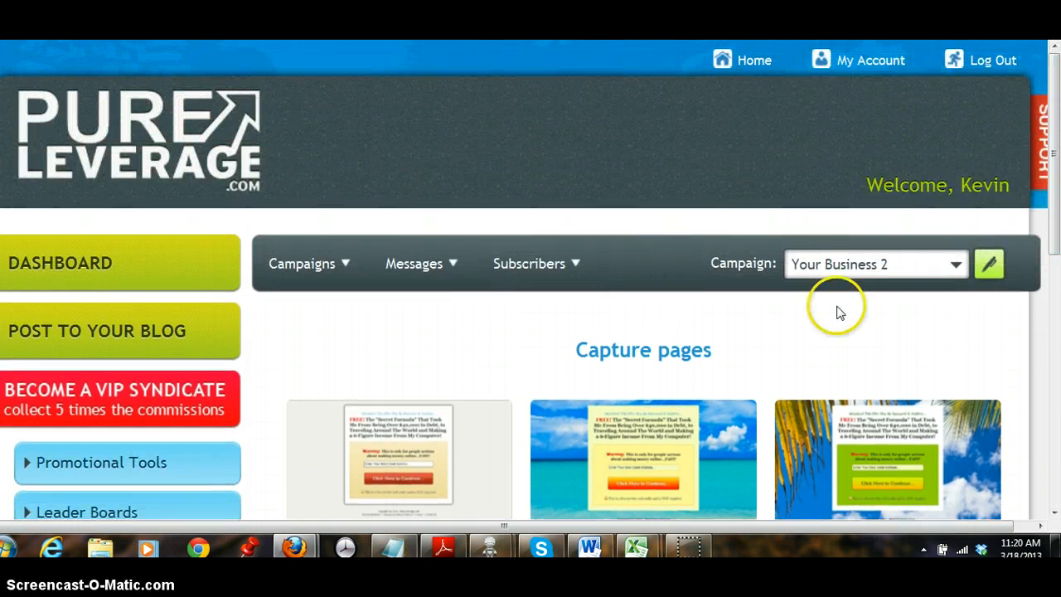
{"action": "scroll", "scroll_direction": "down", "scroll_amount": 3}
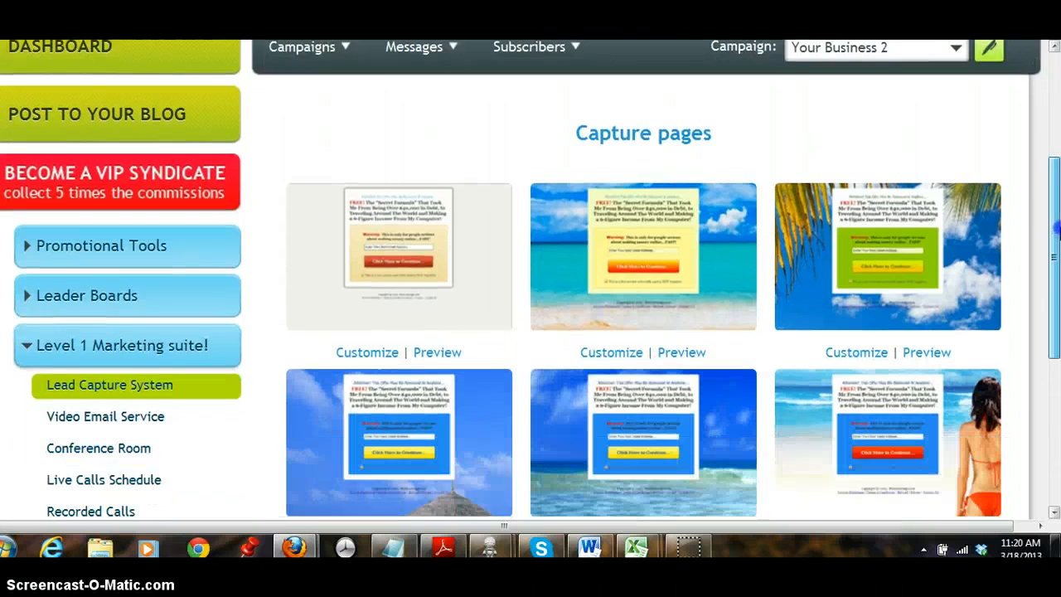
{"action": "scroll", "scroll_direction": "down", "scroll_amount": 3}
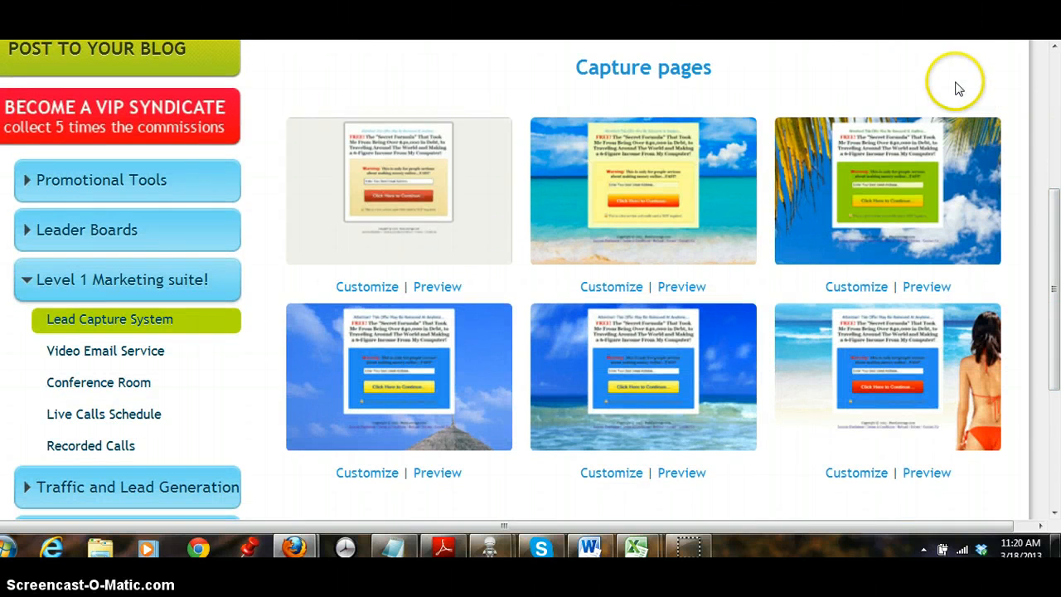
{"action": "mouse_move", "coordinate": [963, 90]}
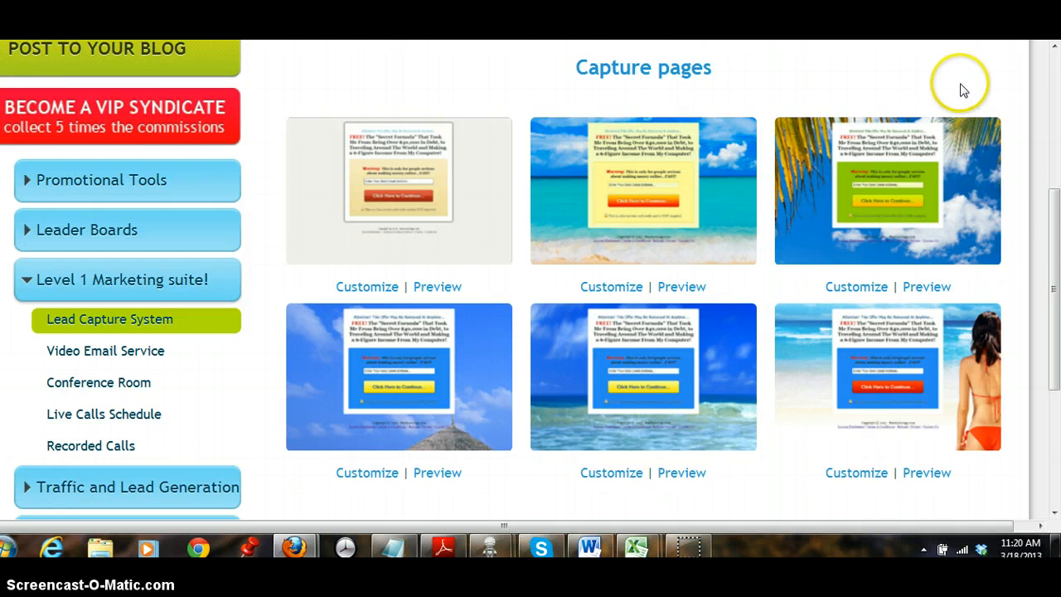
{"action": "mouse_move", "coordinate": [959, 90]}
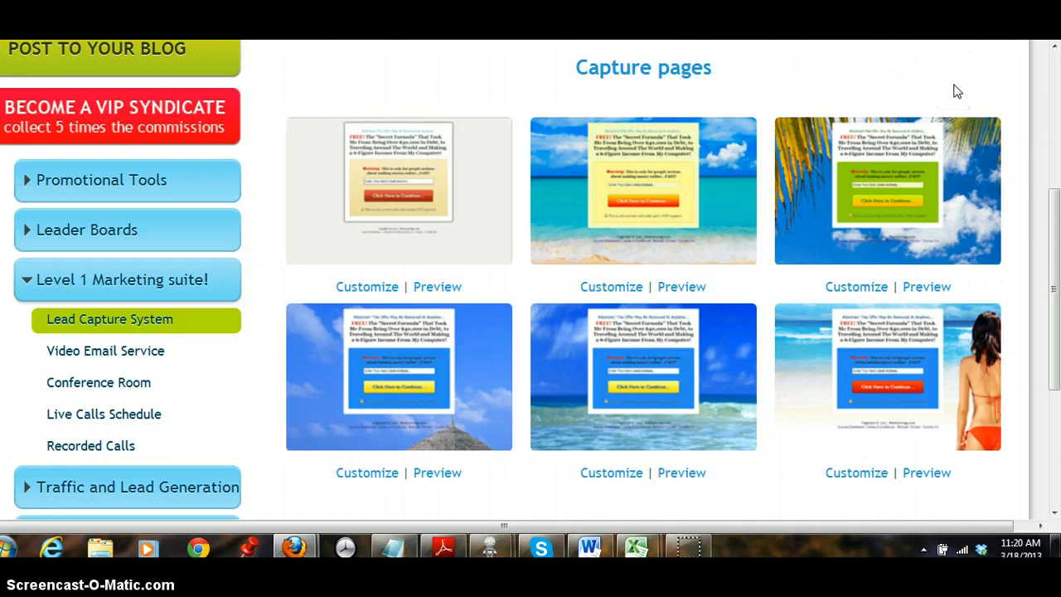
{"action": "mouse_move", "coordinate": [939, 91]}
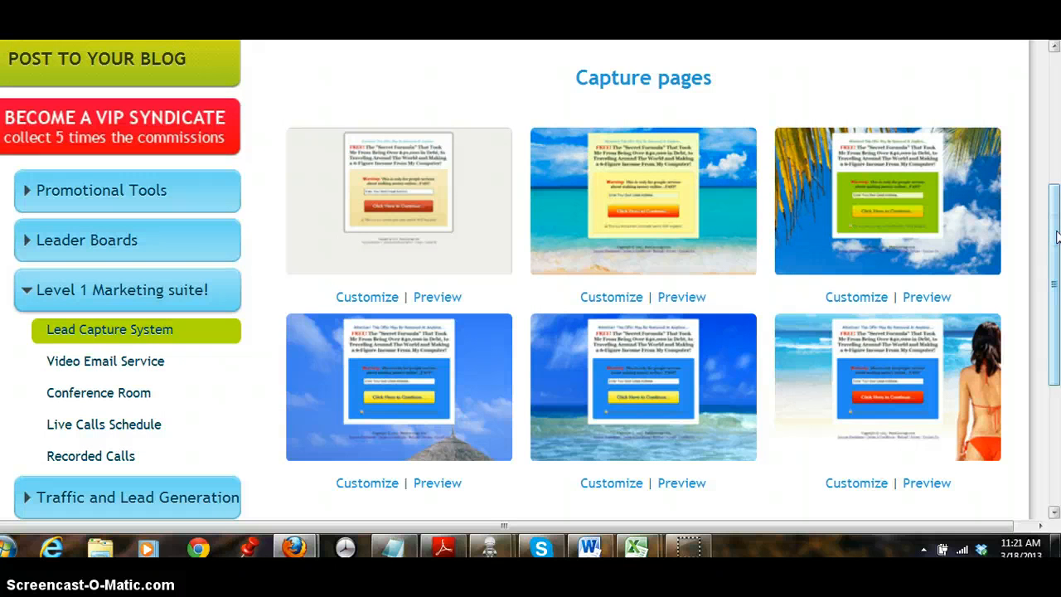
{"action": "scroll", "scroll_direction": "up", "scroll_amount": 3}
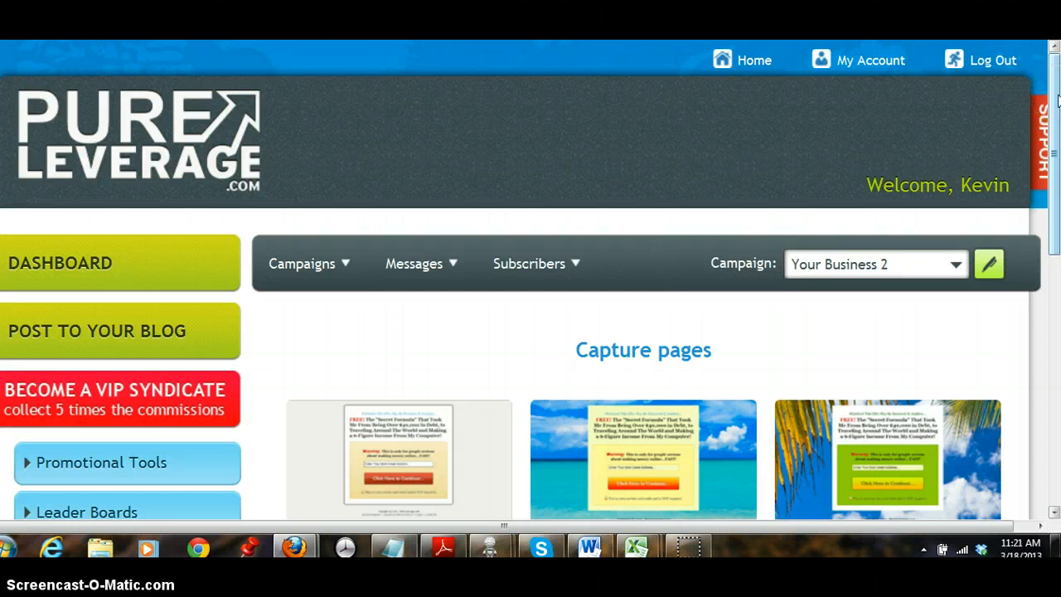
{"action": "mouse_move", "coordinate": [592, 149]}
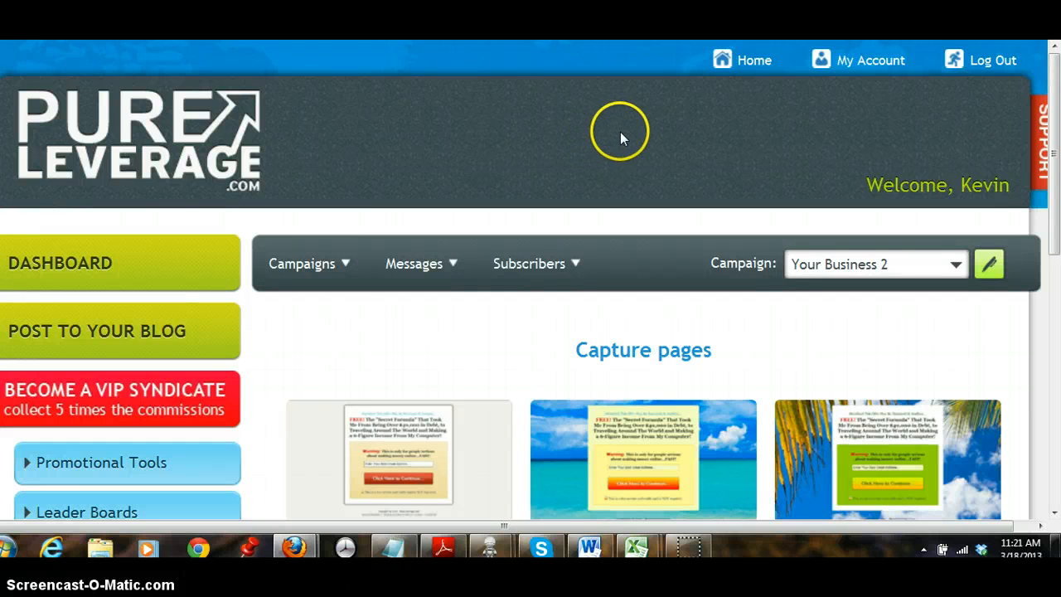
{"action": "mouse_move", "coordinate": [647, 159]}
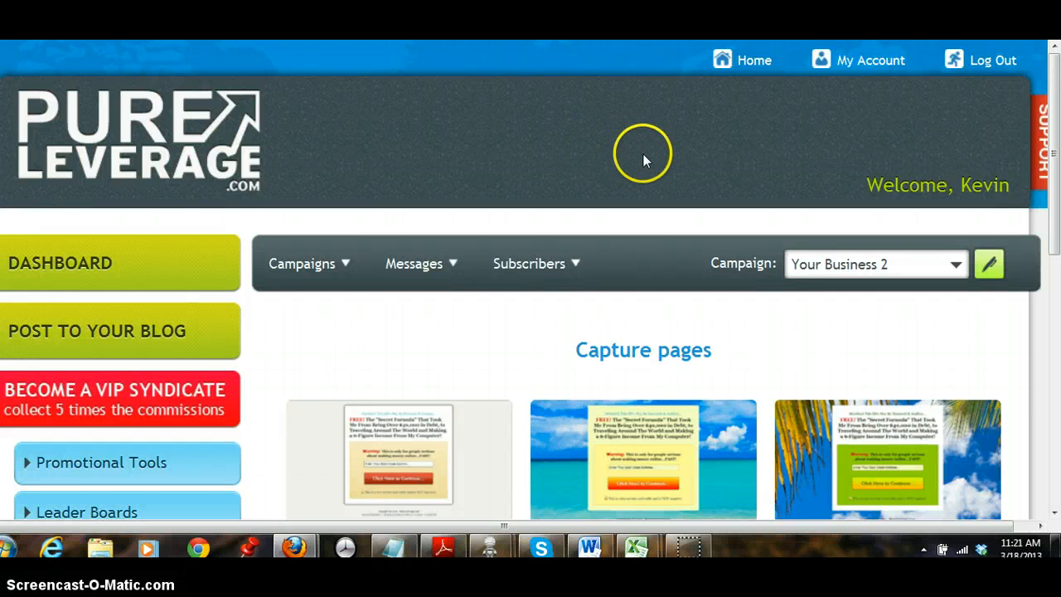